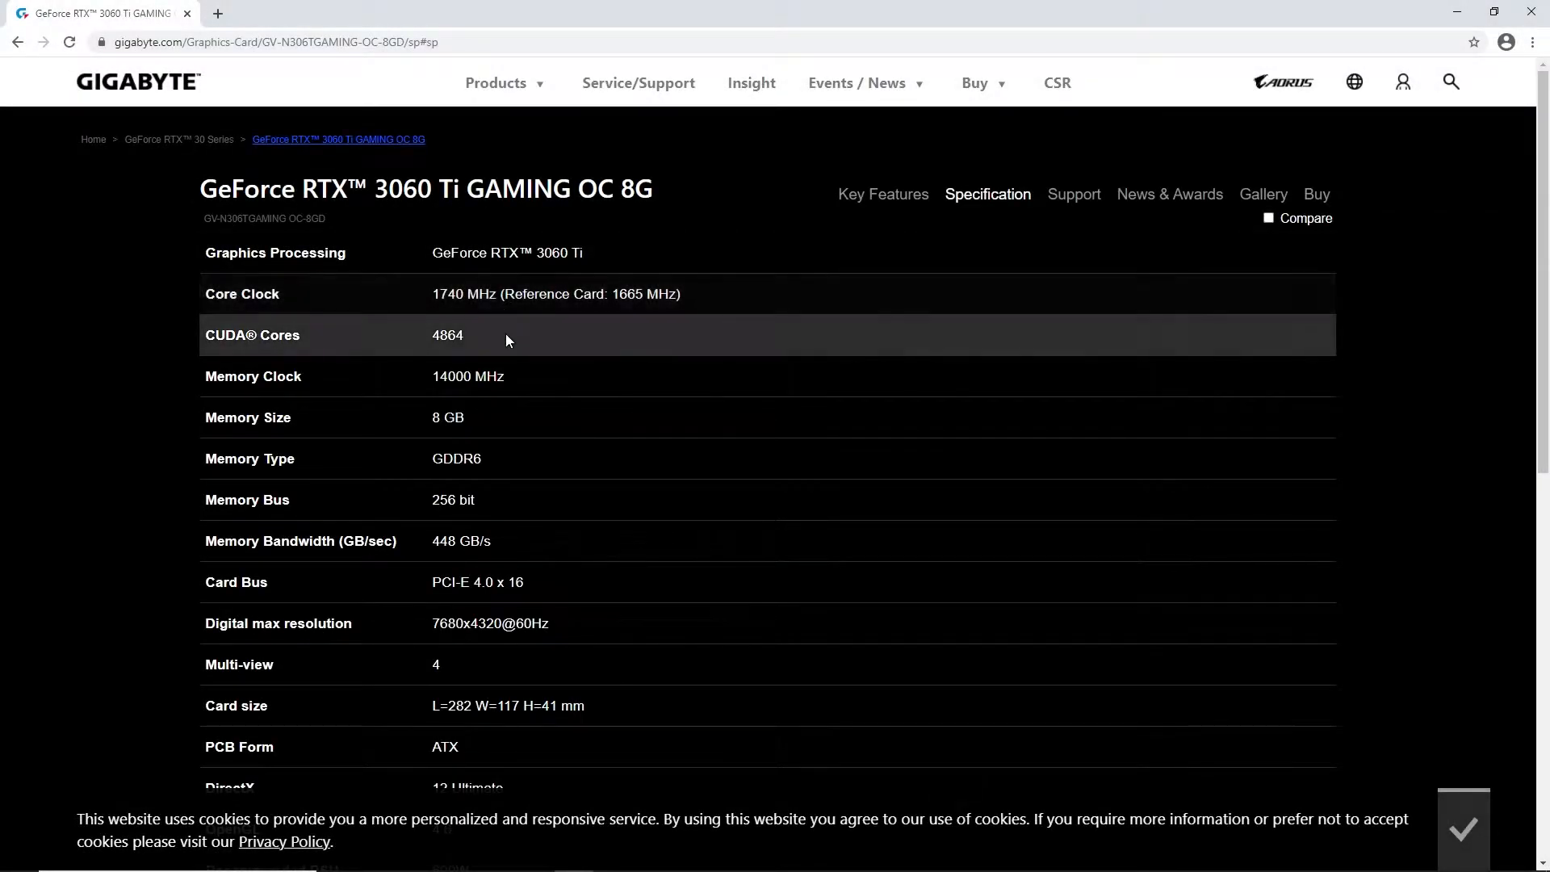
mouse_move(510, 374)
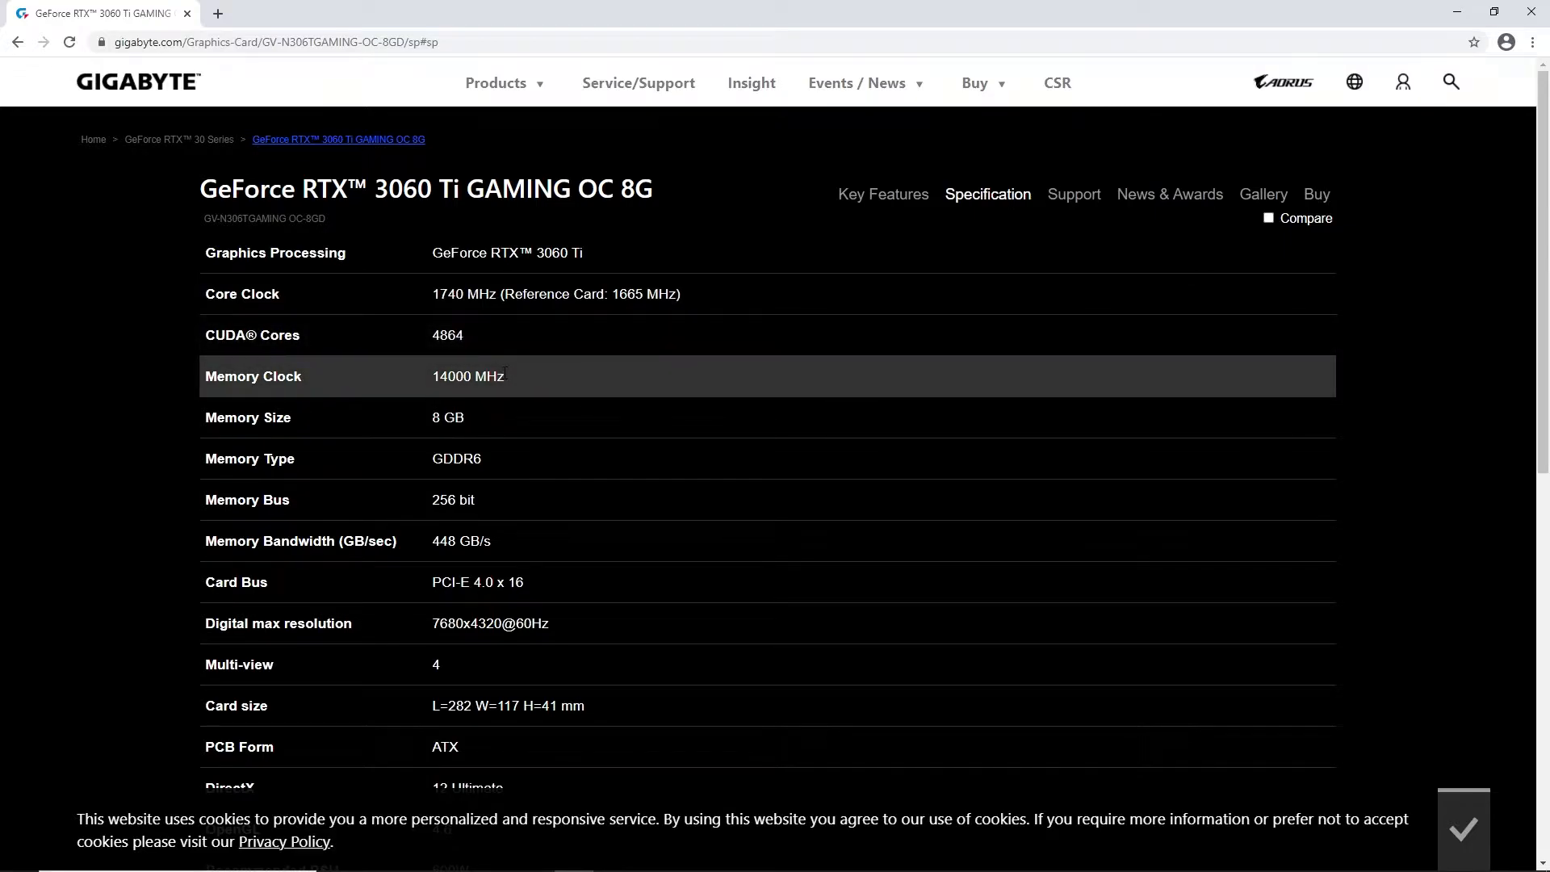
mouse_move(506, 462)
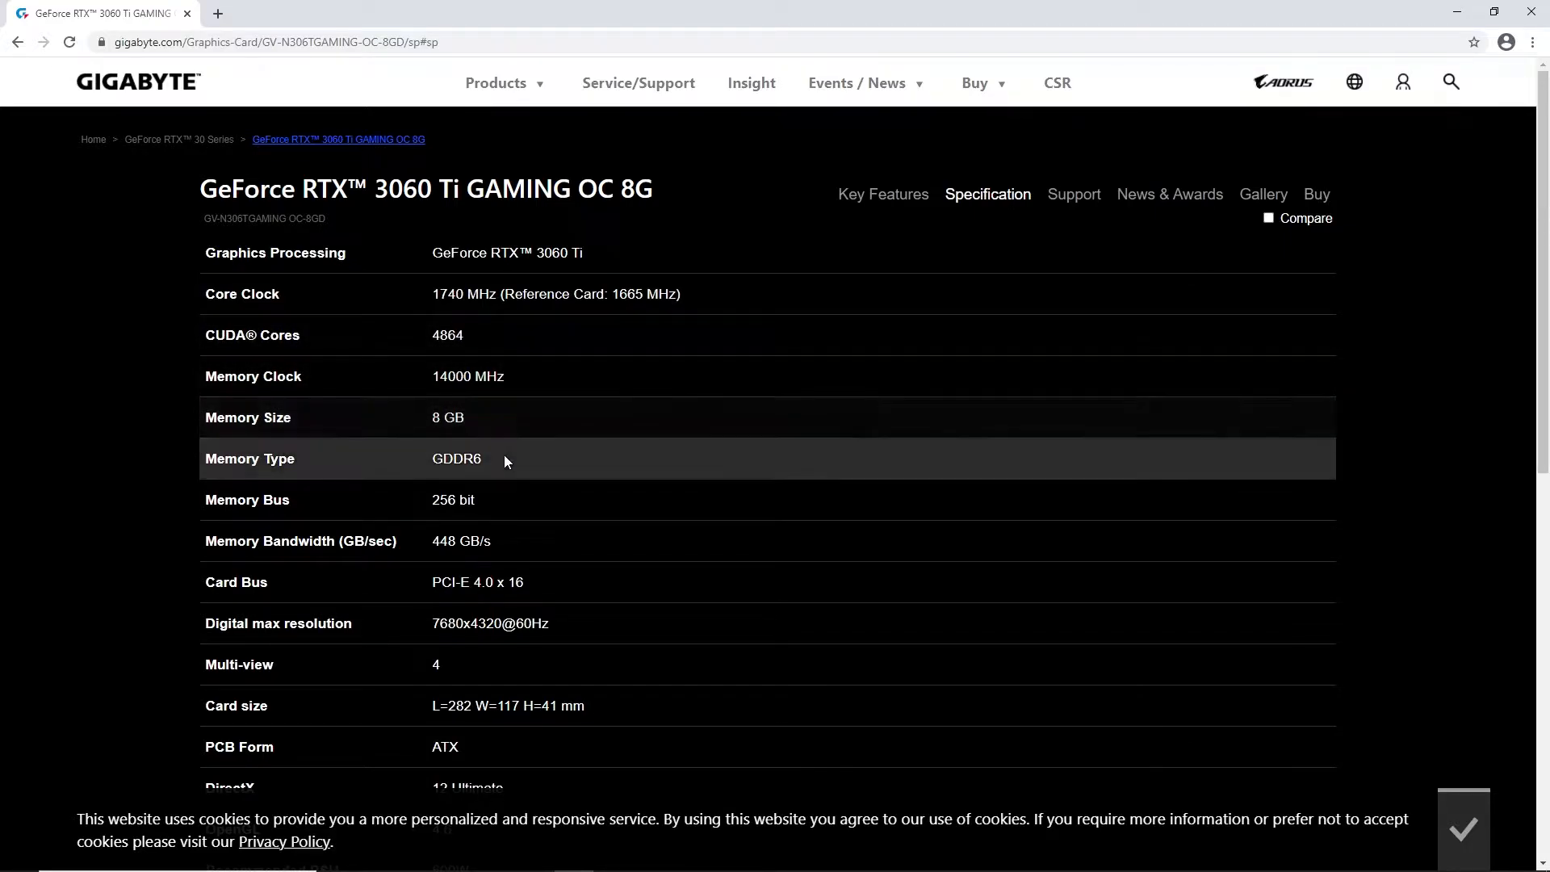
mouse_move(511, 516)
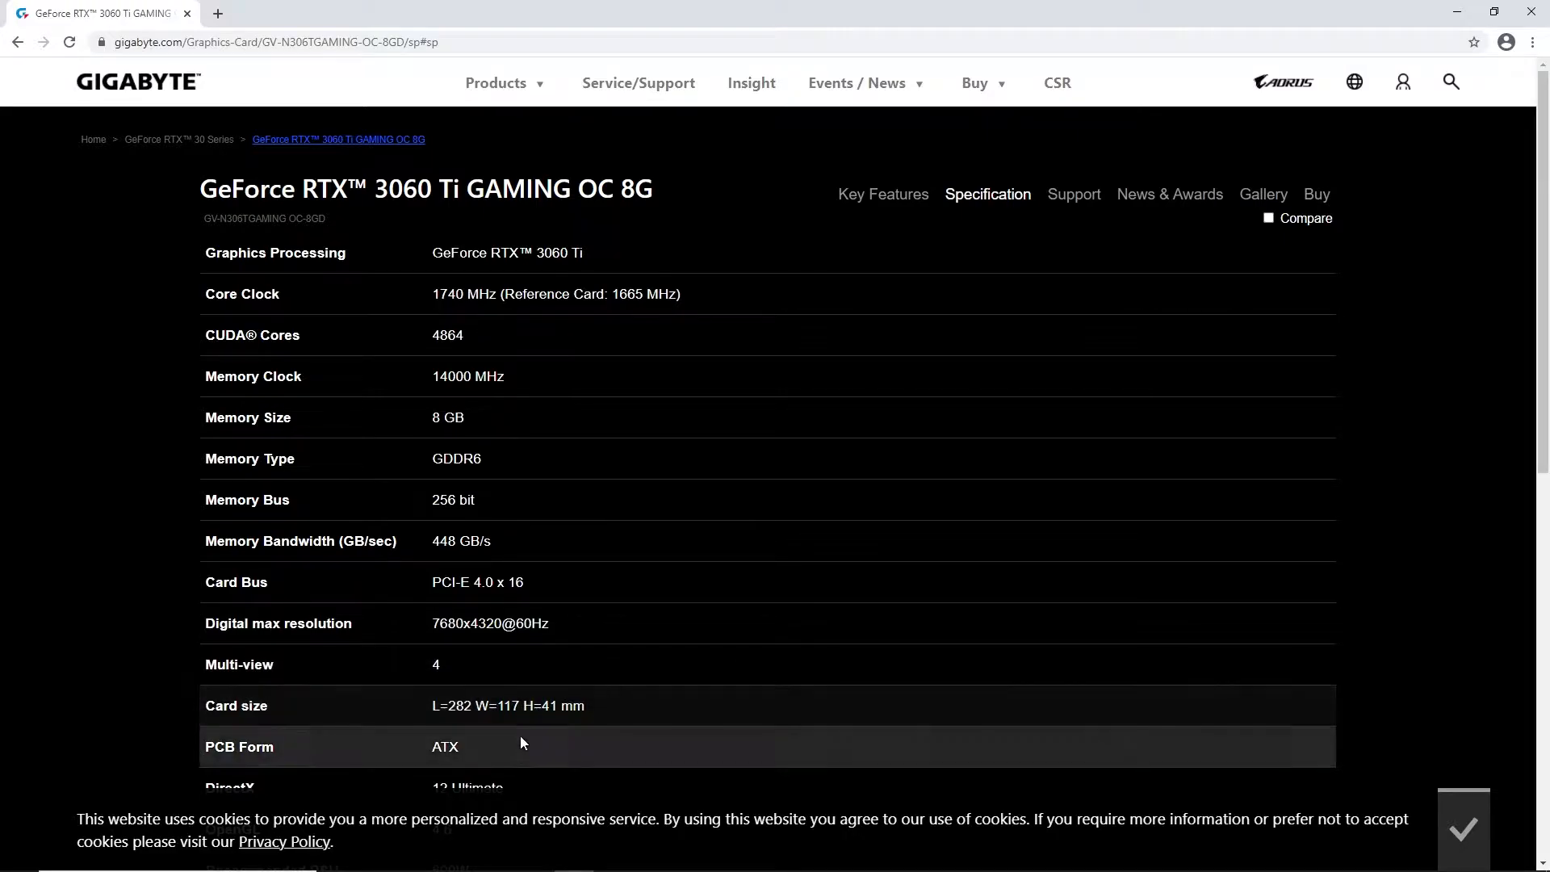
Review the Time Spy result of 10,689 and send it to 3dmark.com for online comparison.
scroll(down, 3)
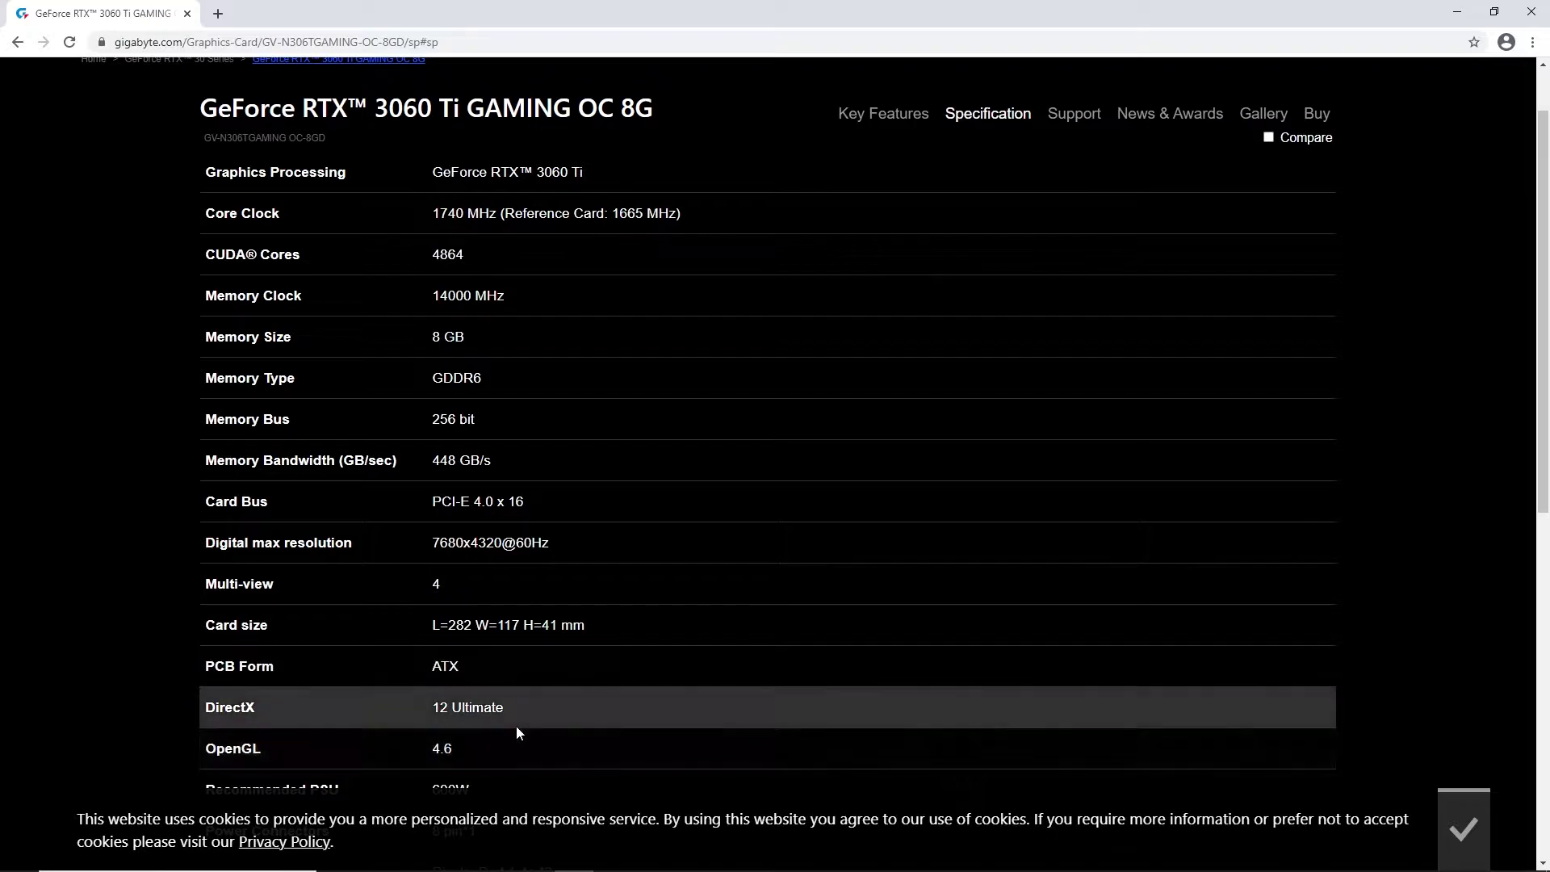
scroll(down, 3)
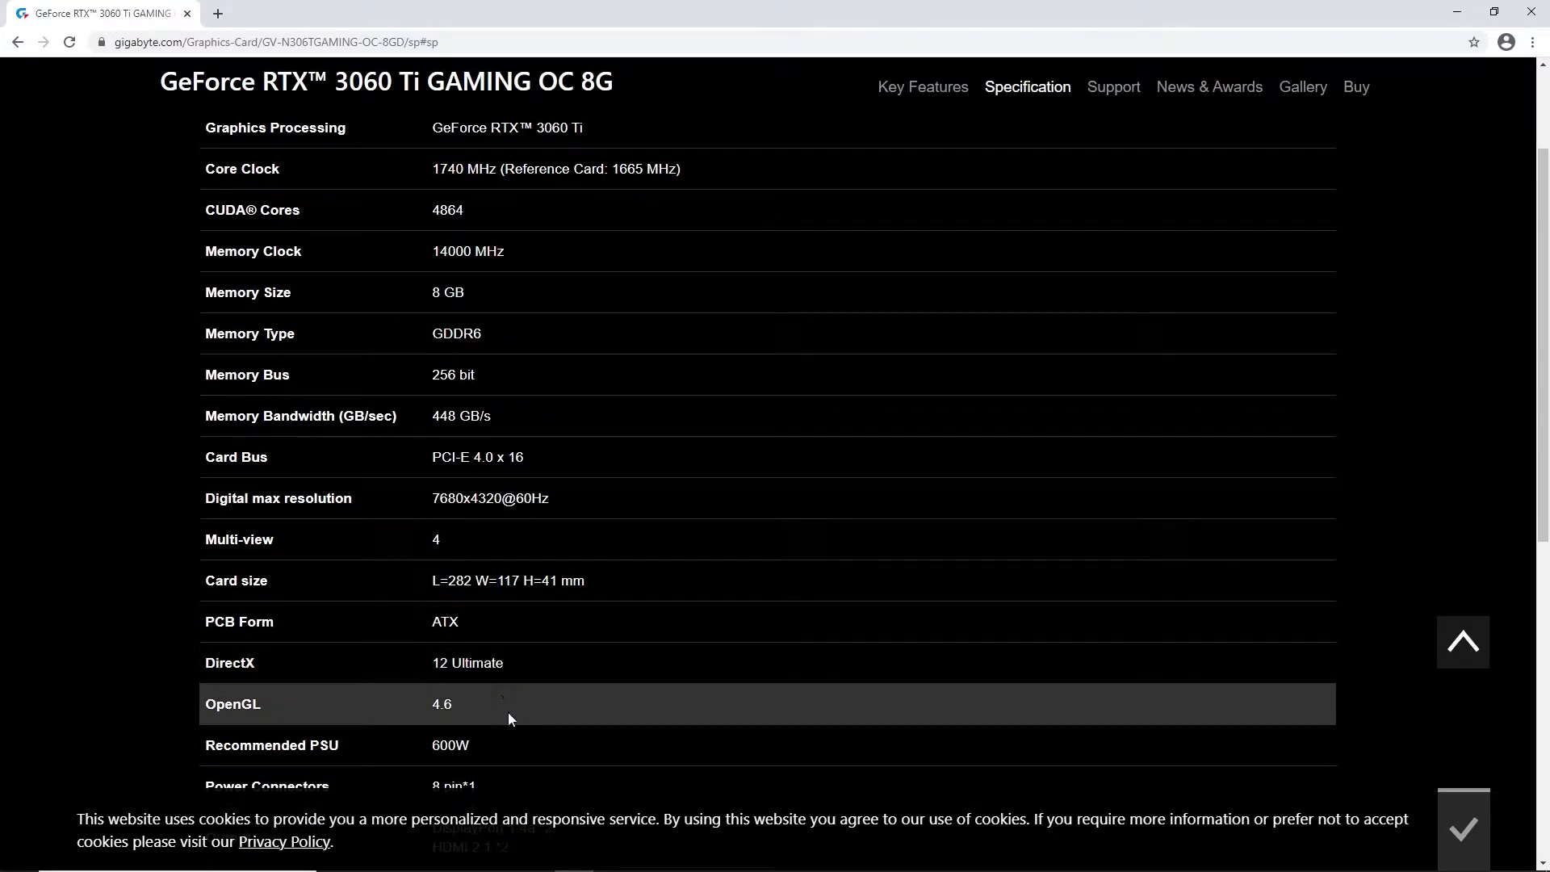
scroll(down, 3)
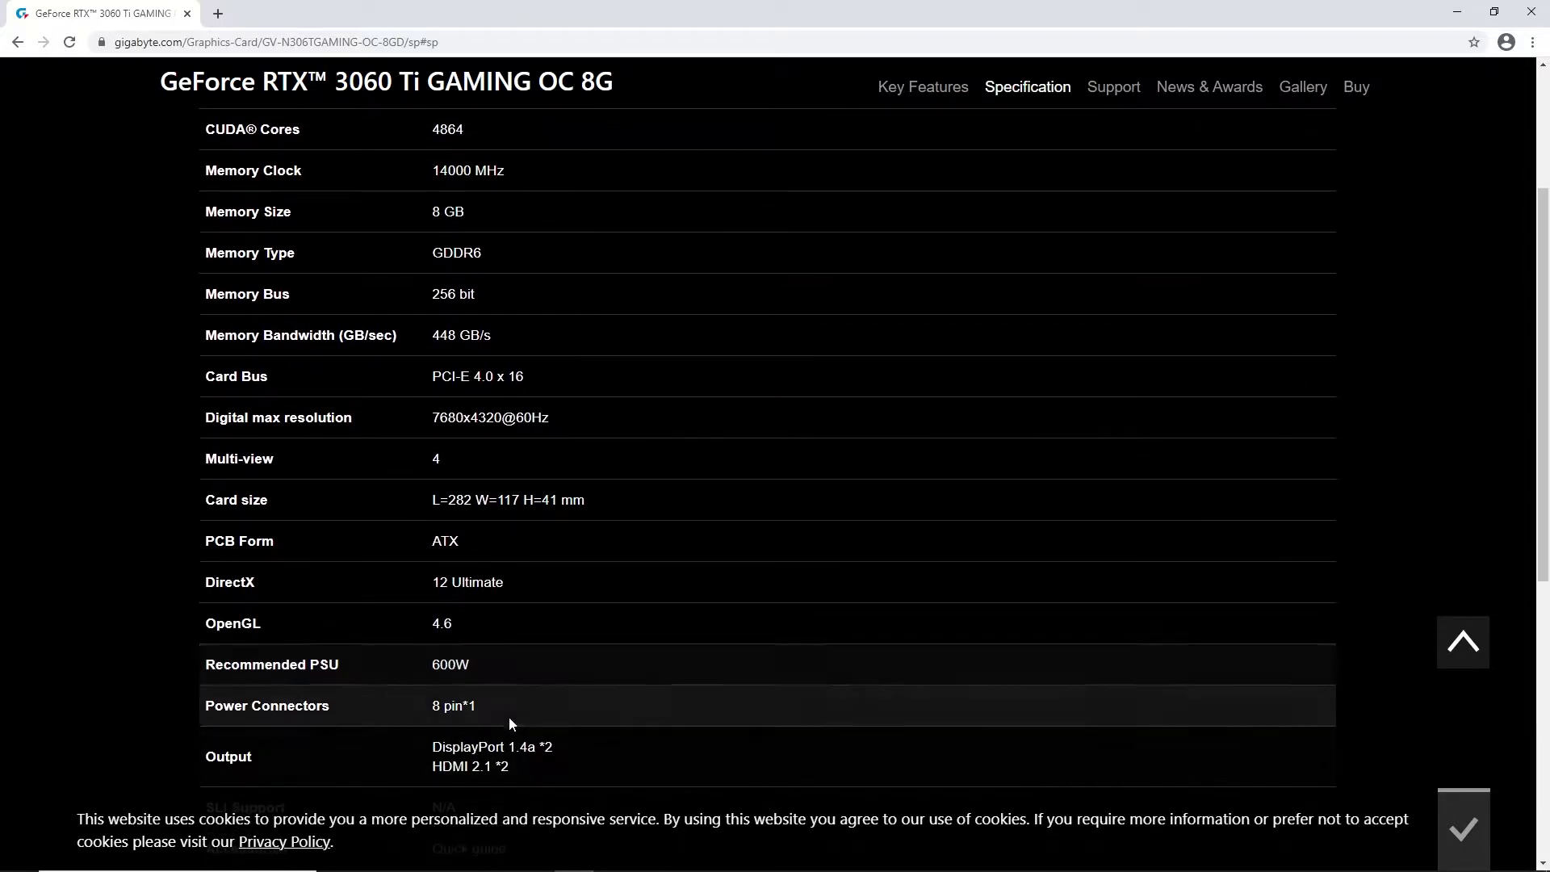
mouse_move(507, 713)
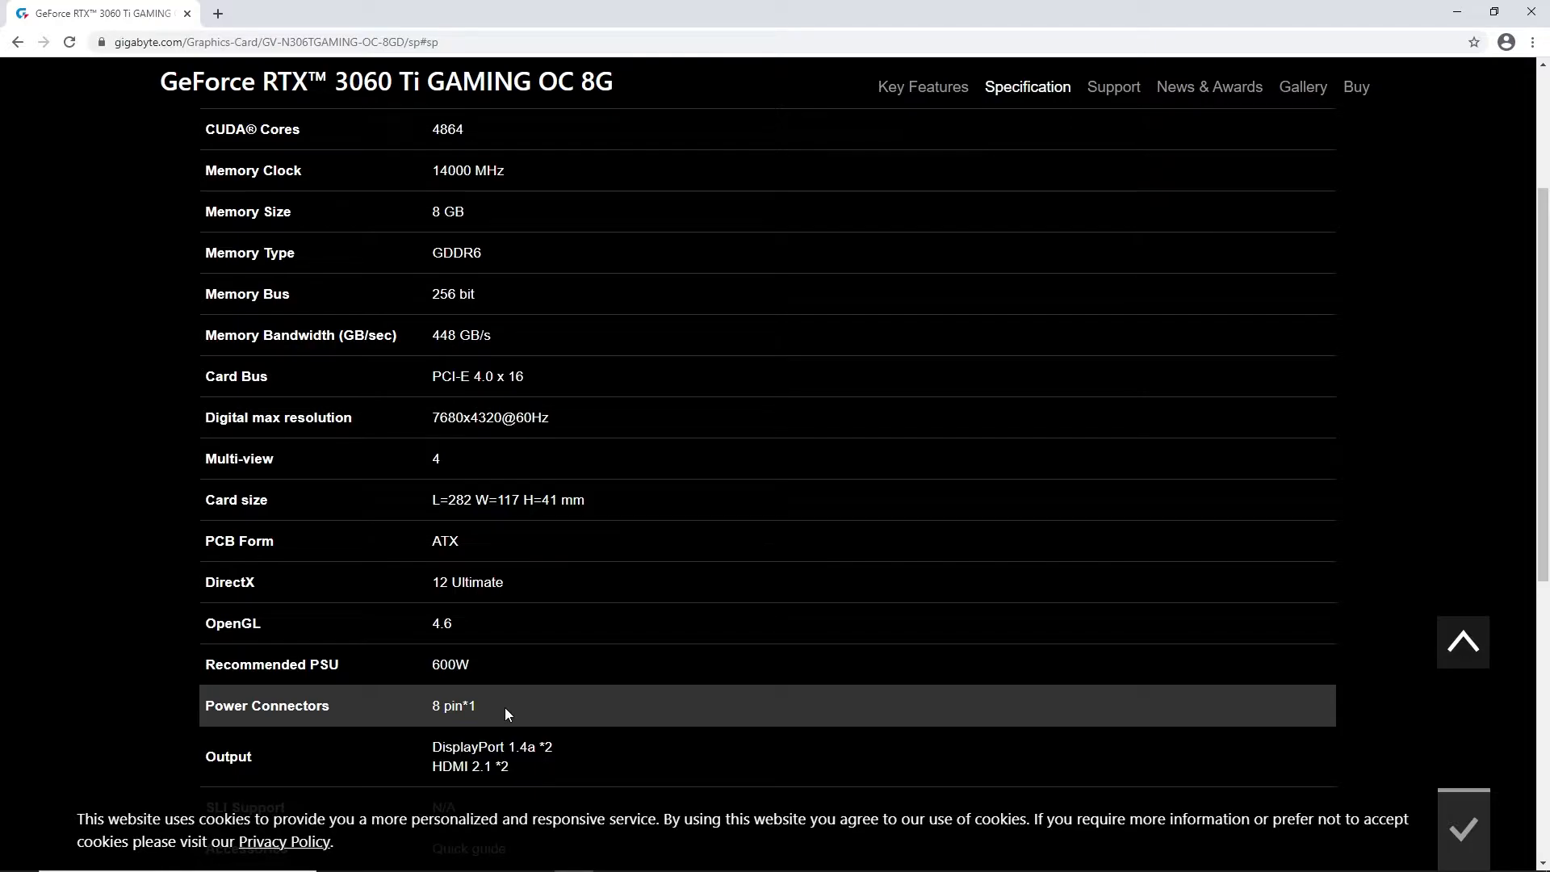
mouse_move(507, 726)
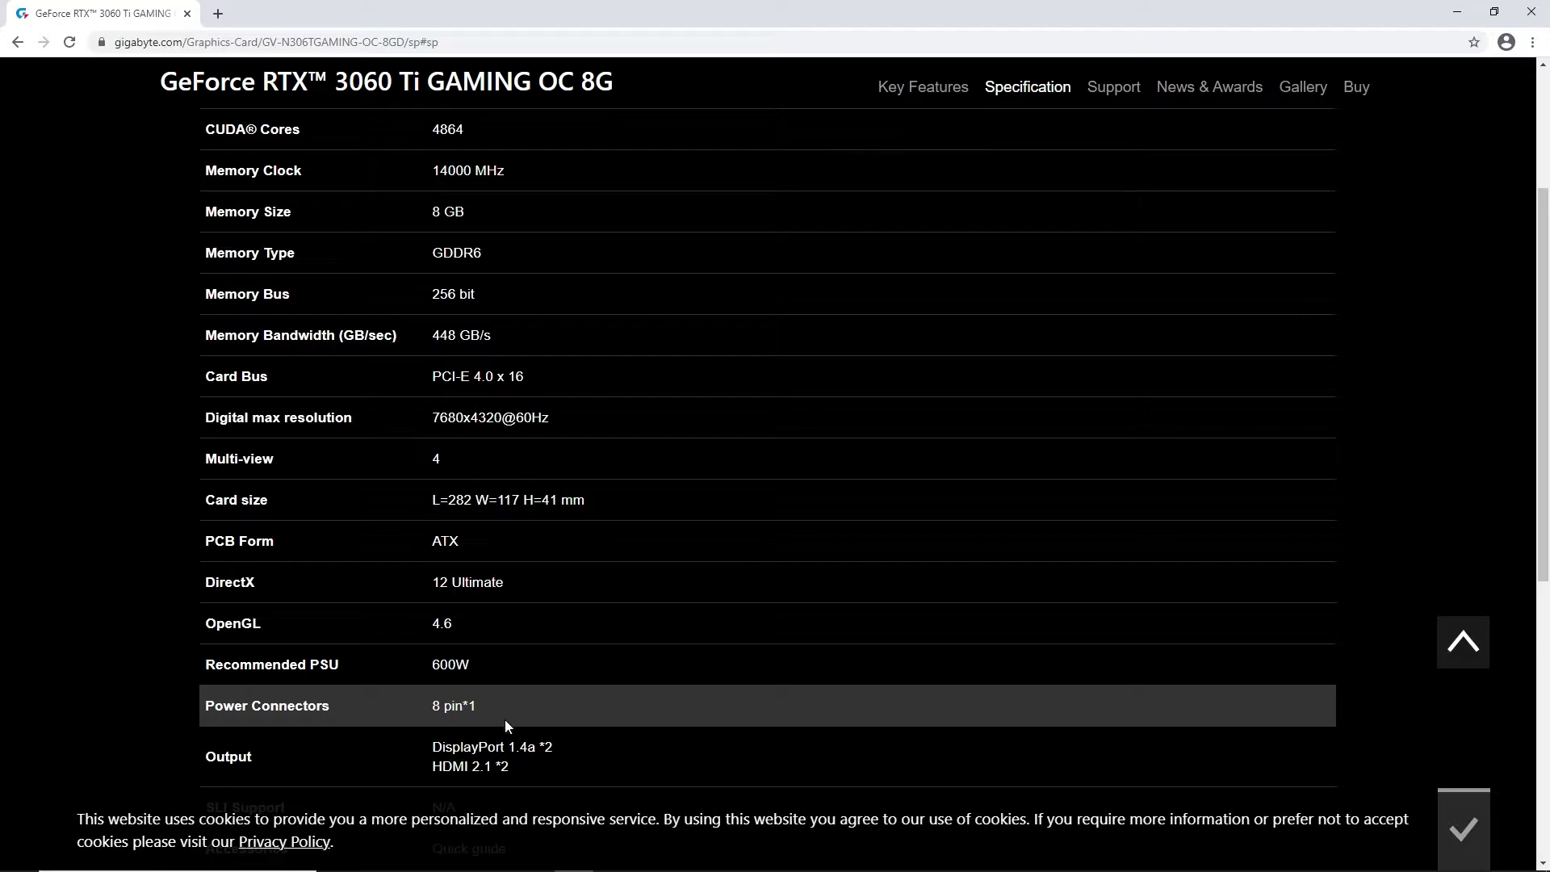
scroll(down, 3)
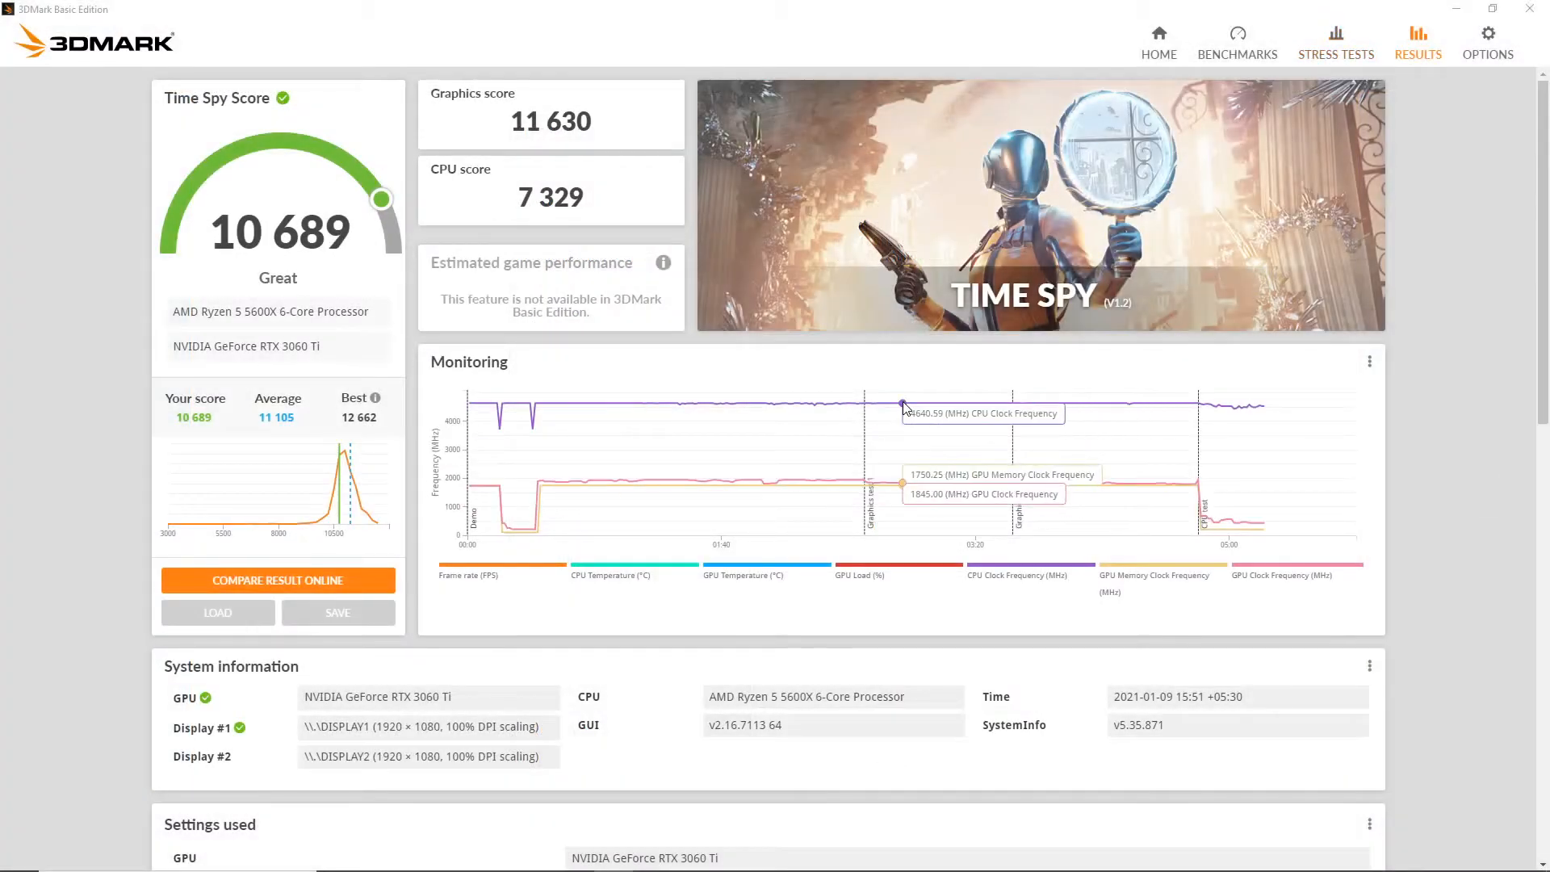
mouse_move(237, 266)
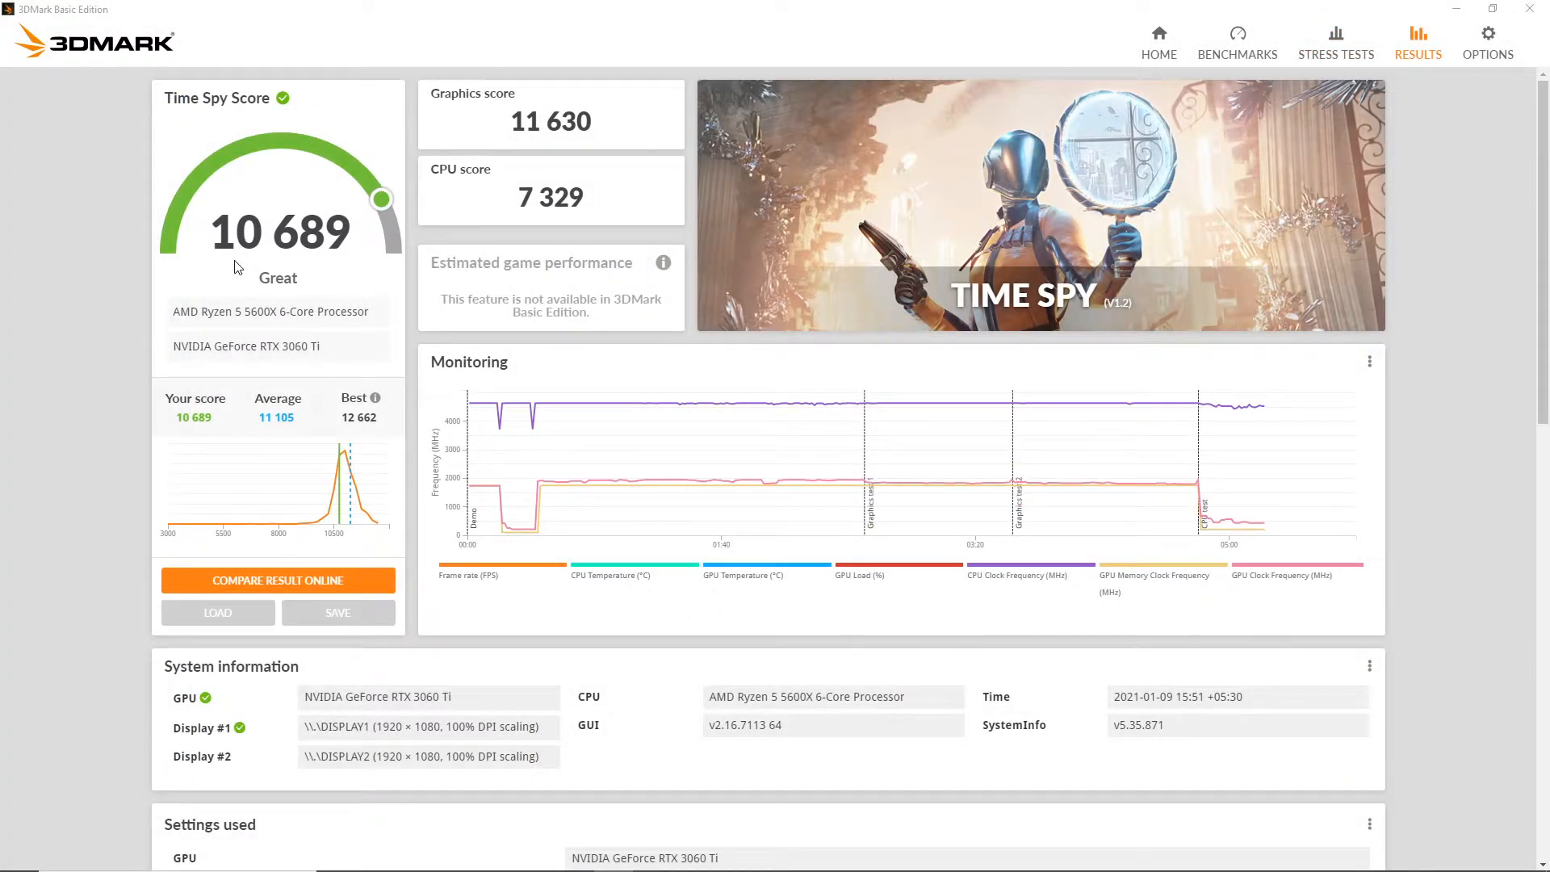
mouse_move(528, 160)
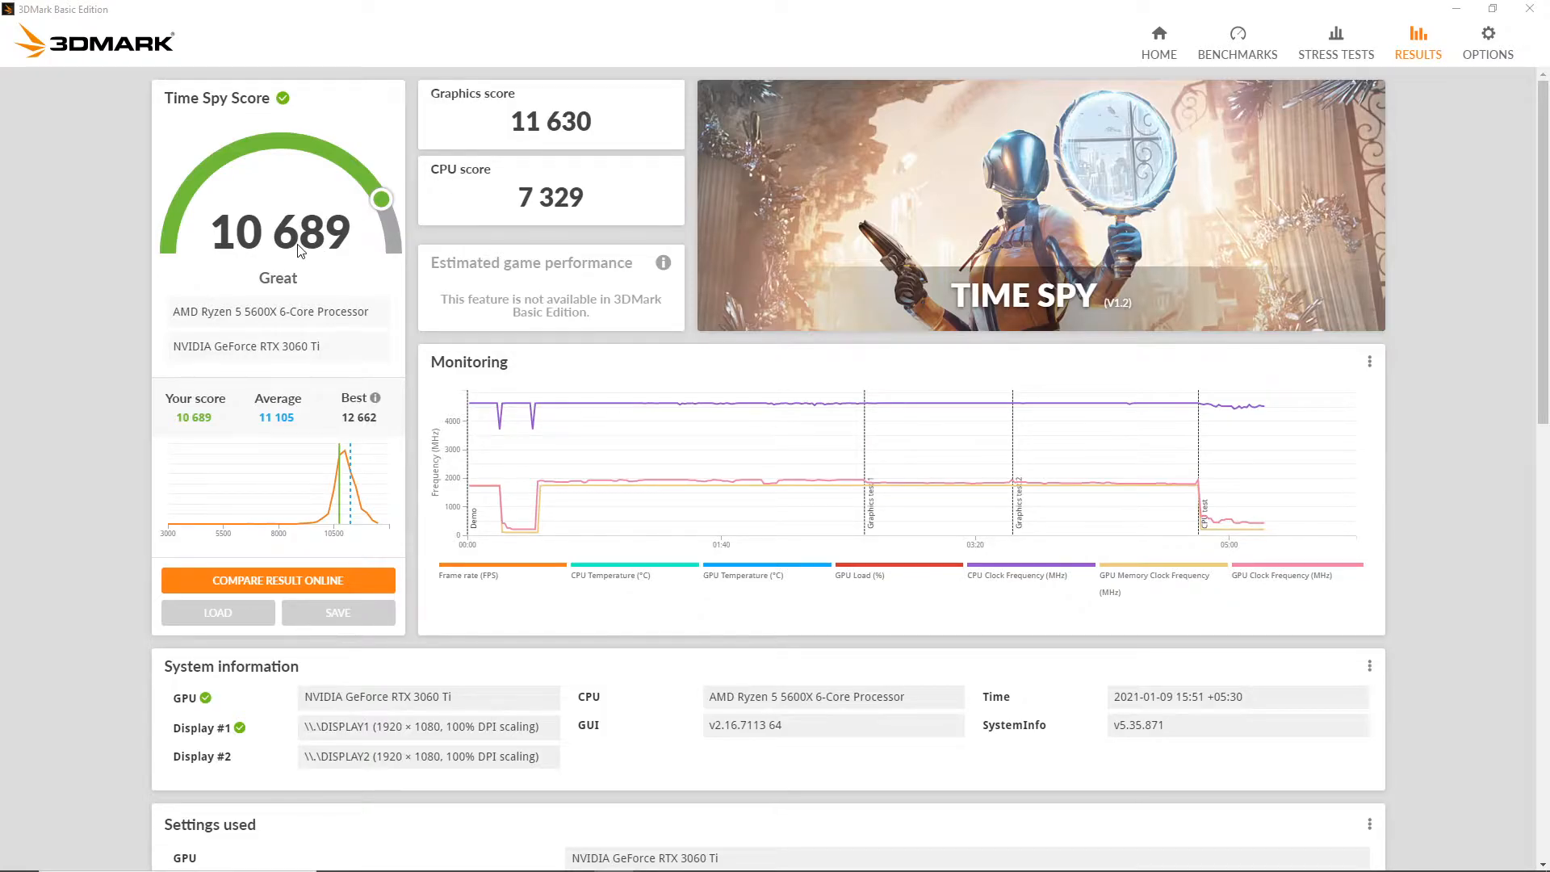
mouse_move(510, 132)
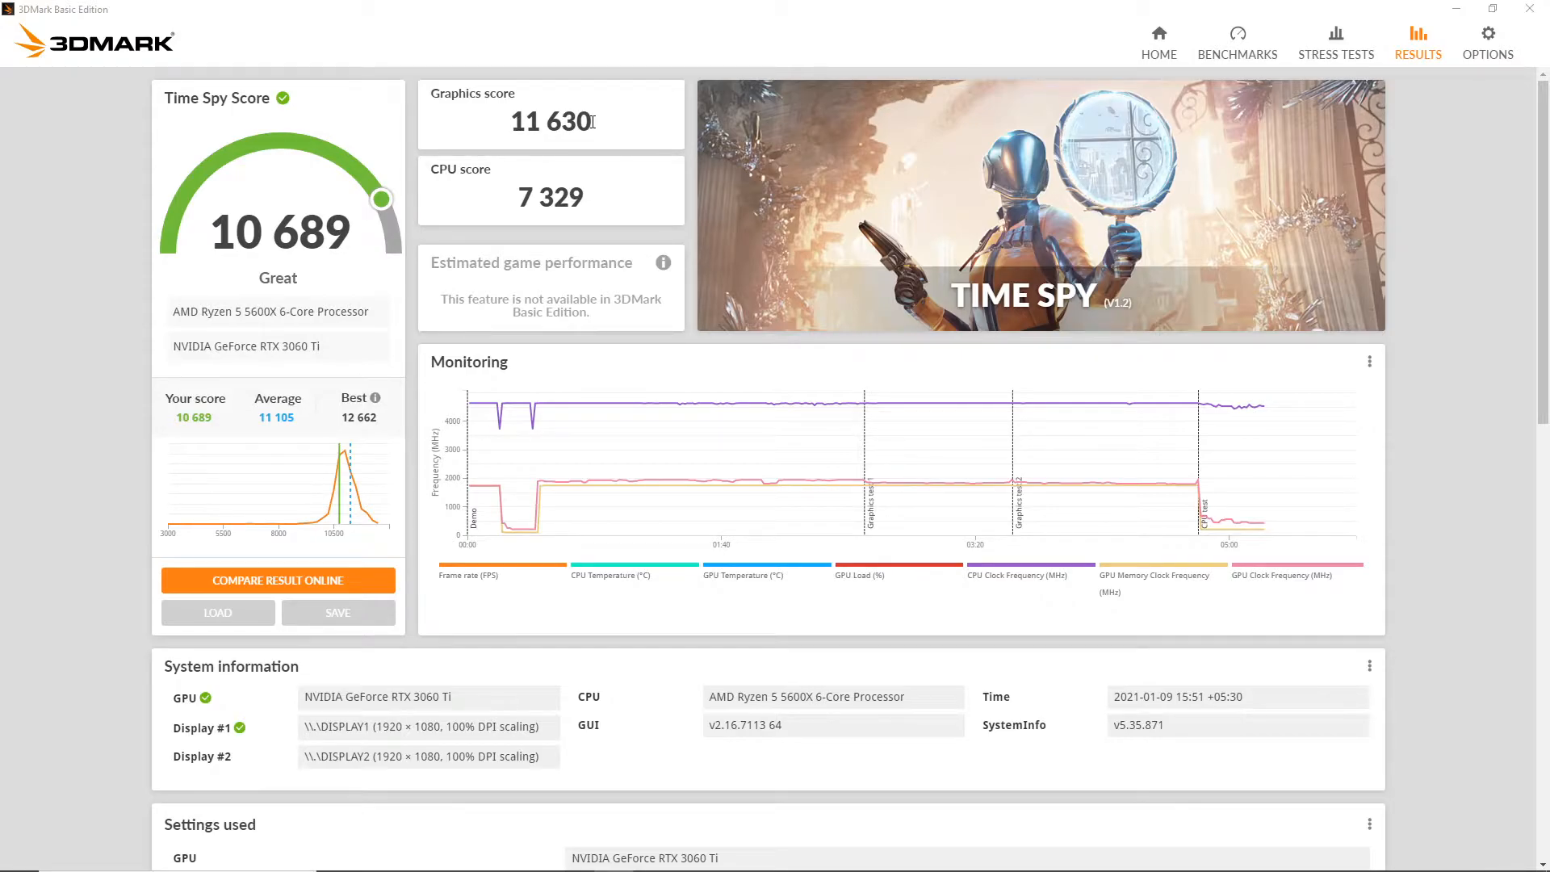
mouse_move(568, 208)
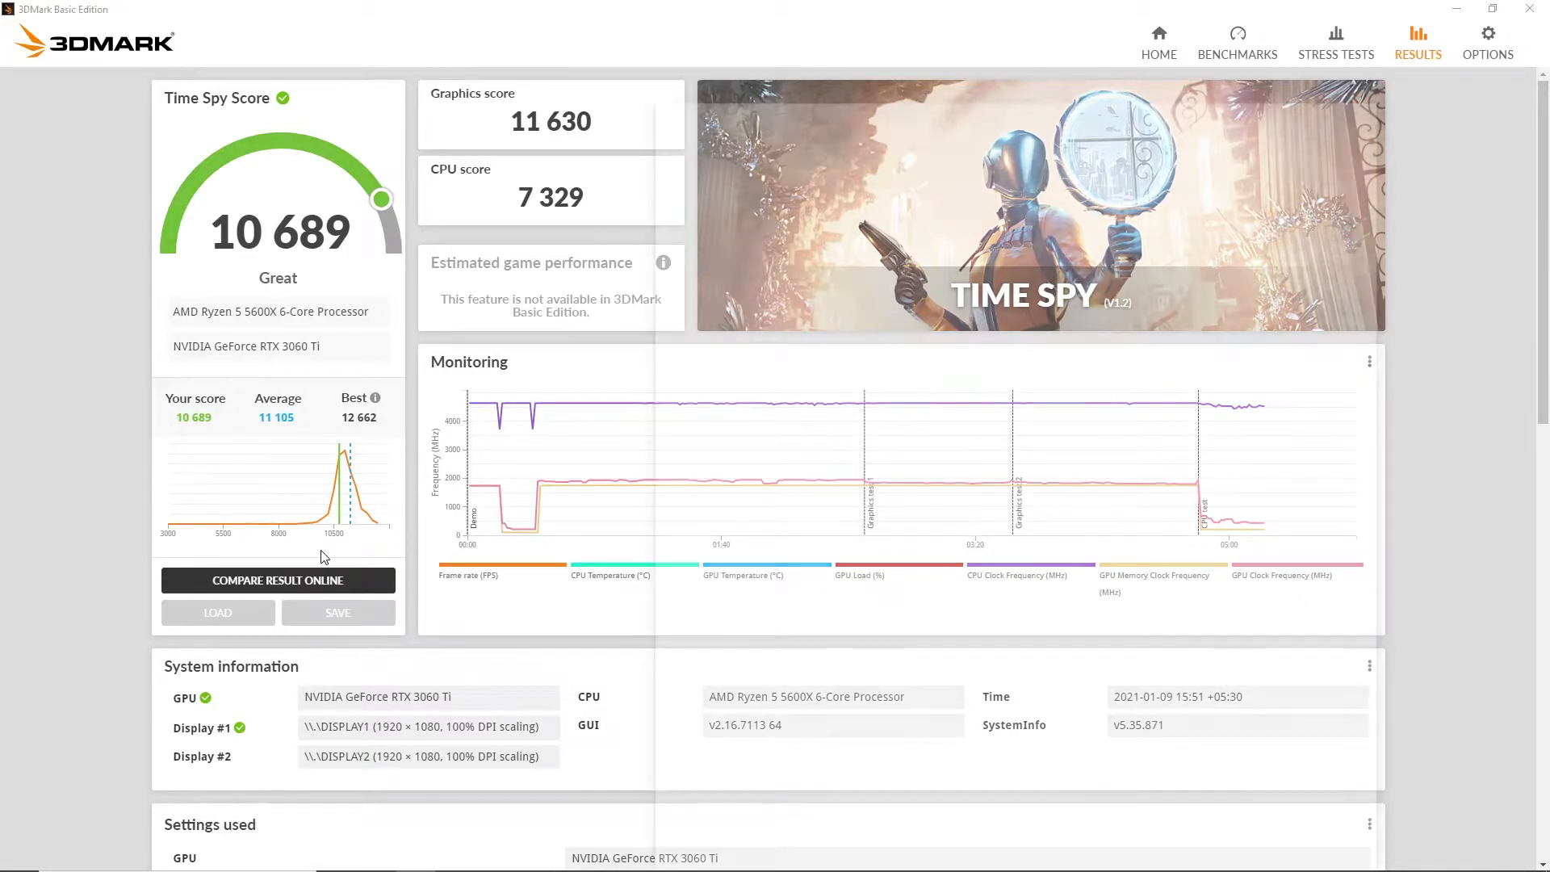
click(277, 579)
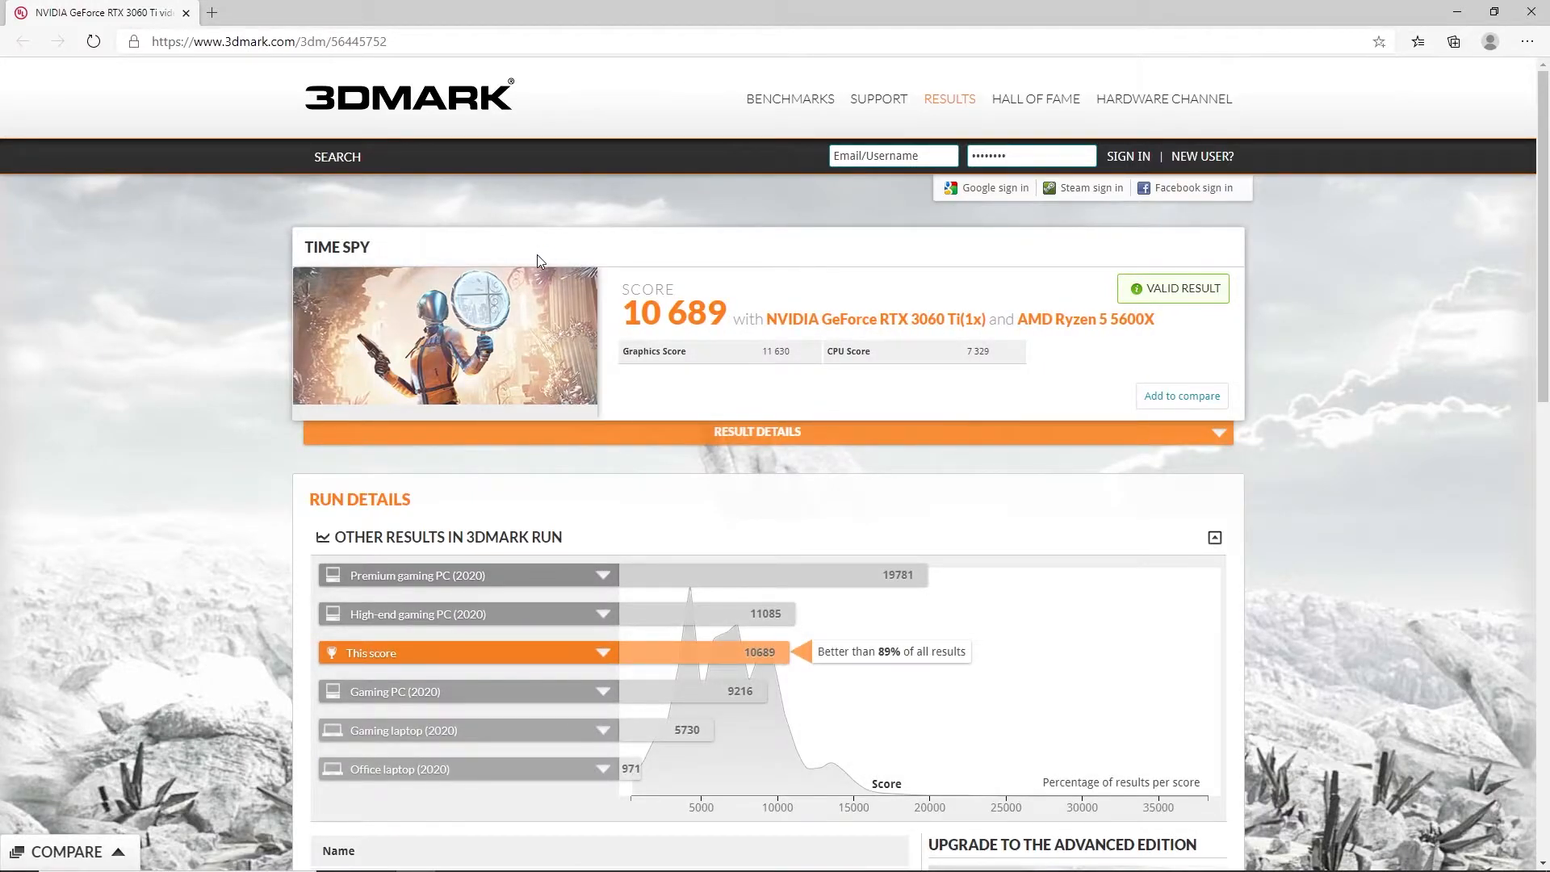
Expand the High-end gaming PC (2020) reference in Run Details to reveal its hardware.
scroll(down, 3)
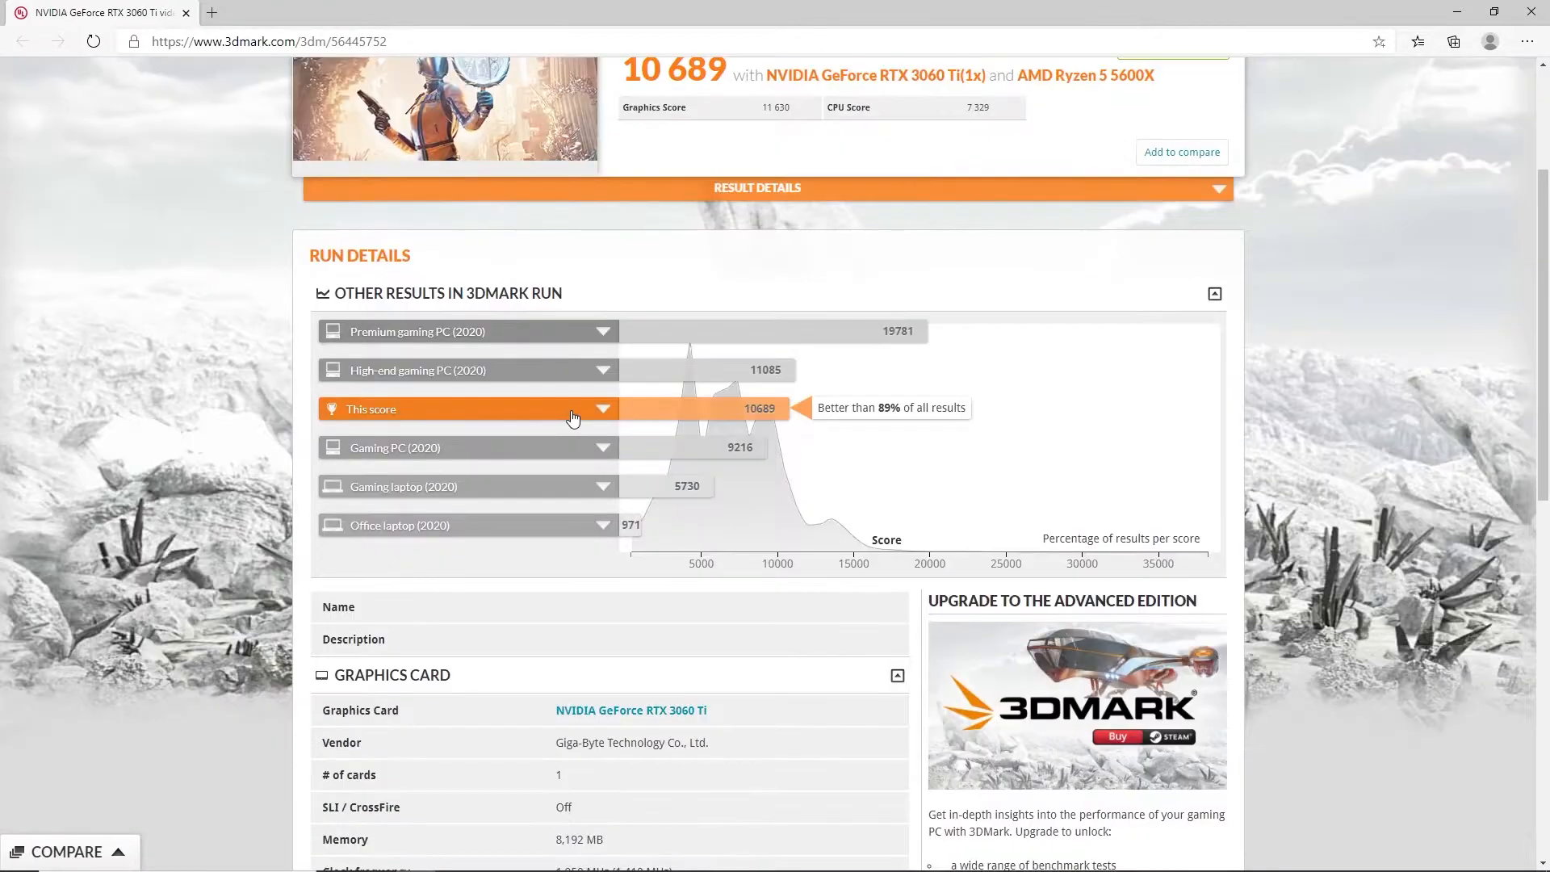
mouse_move(619, 455)
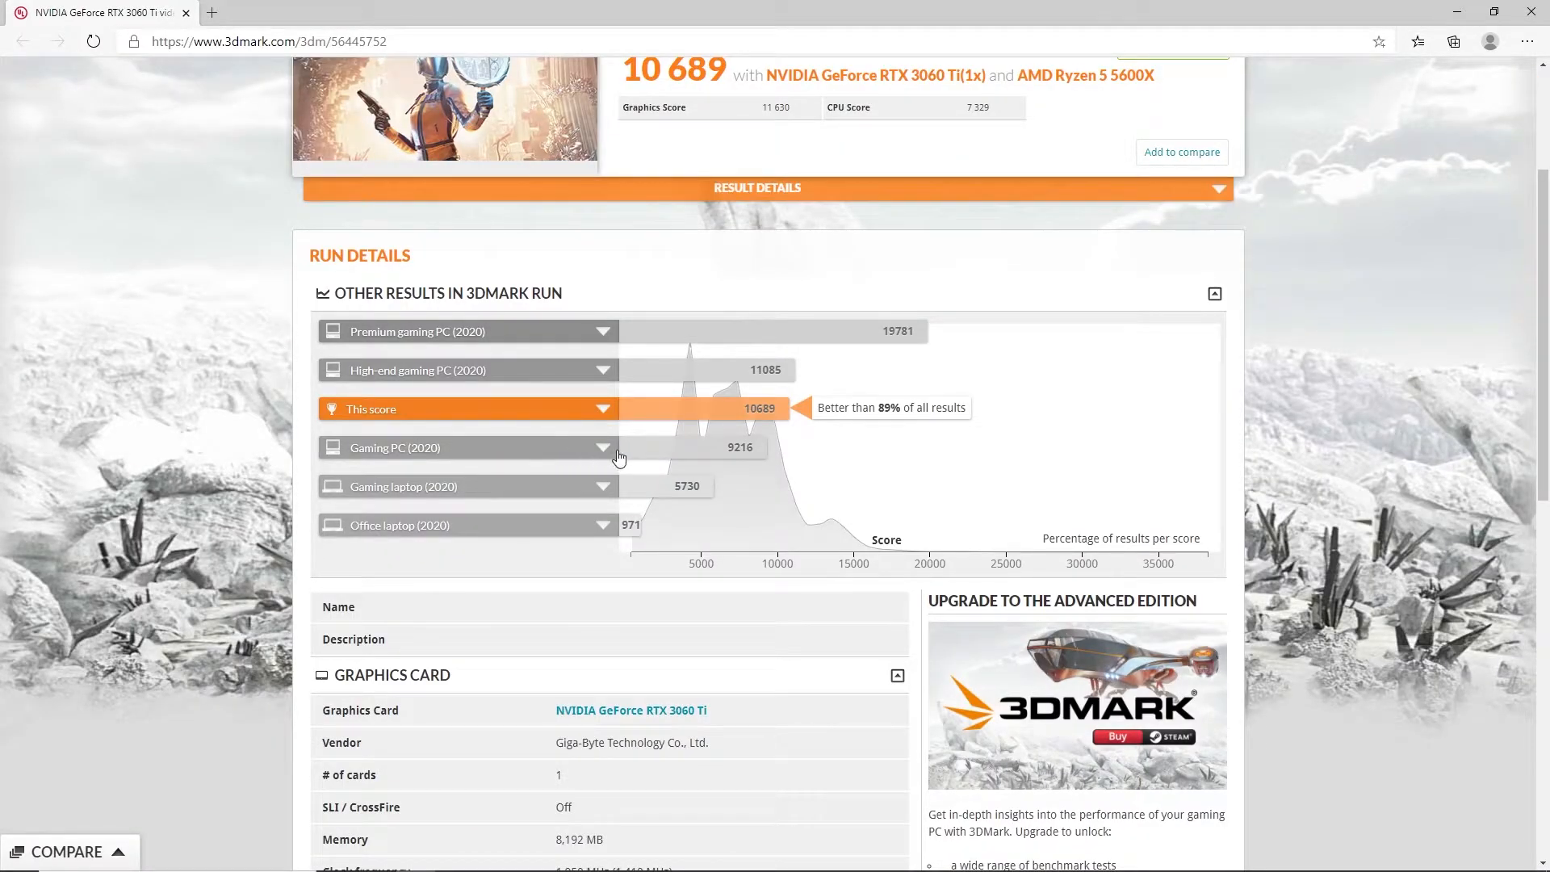
mouse_move(441, 455)
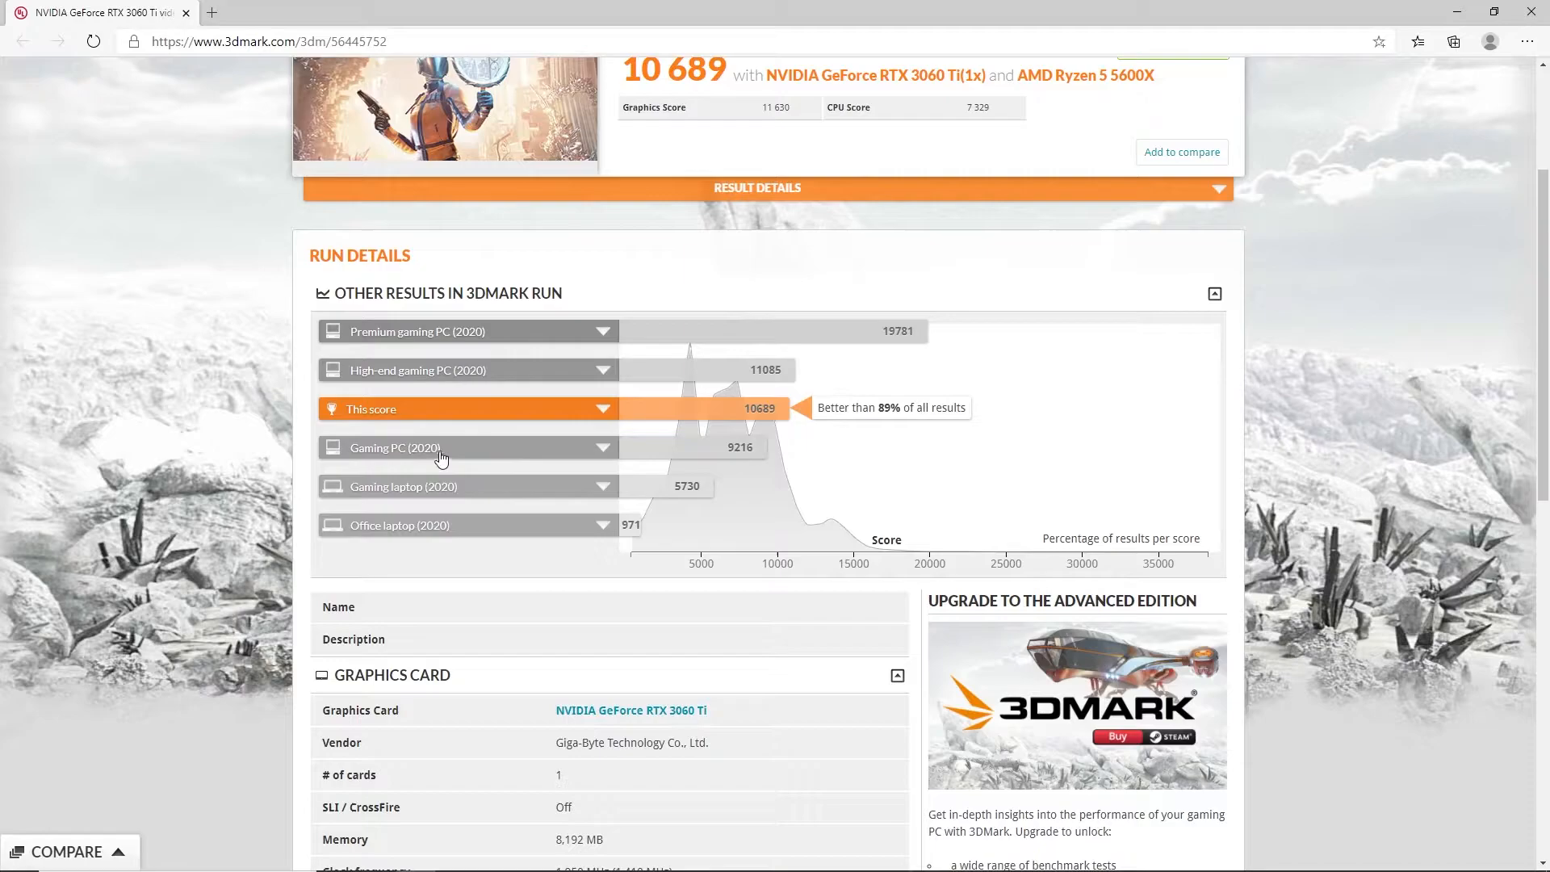
click(604, 447)
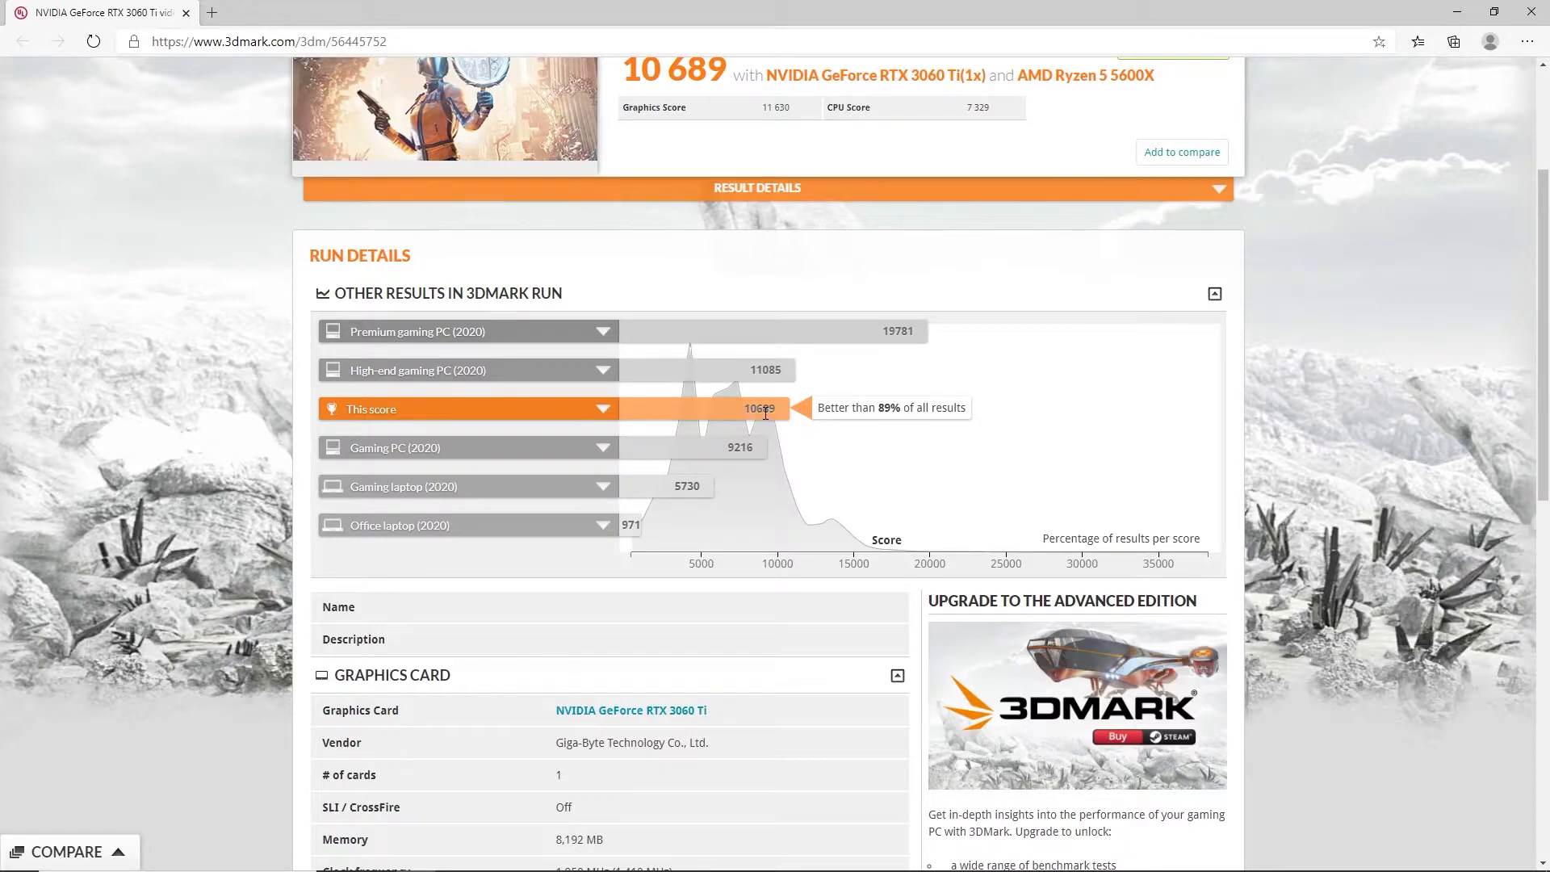
mouse_move(776, 426)
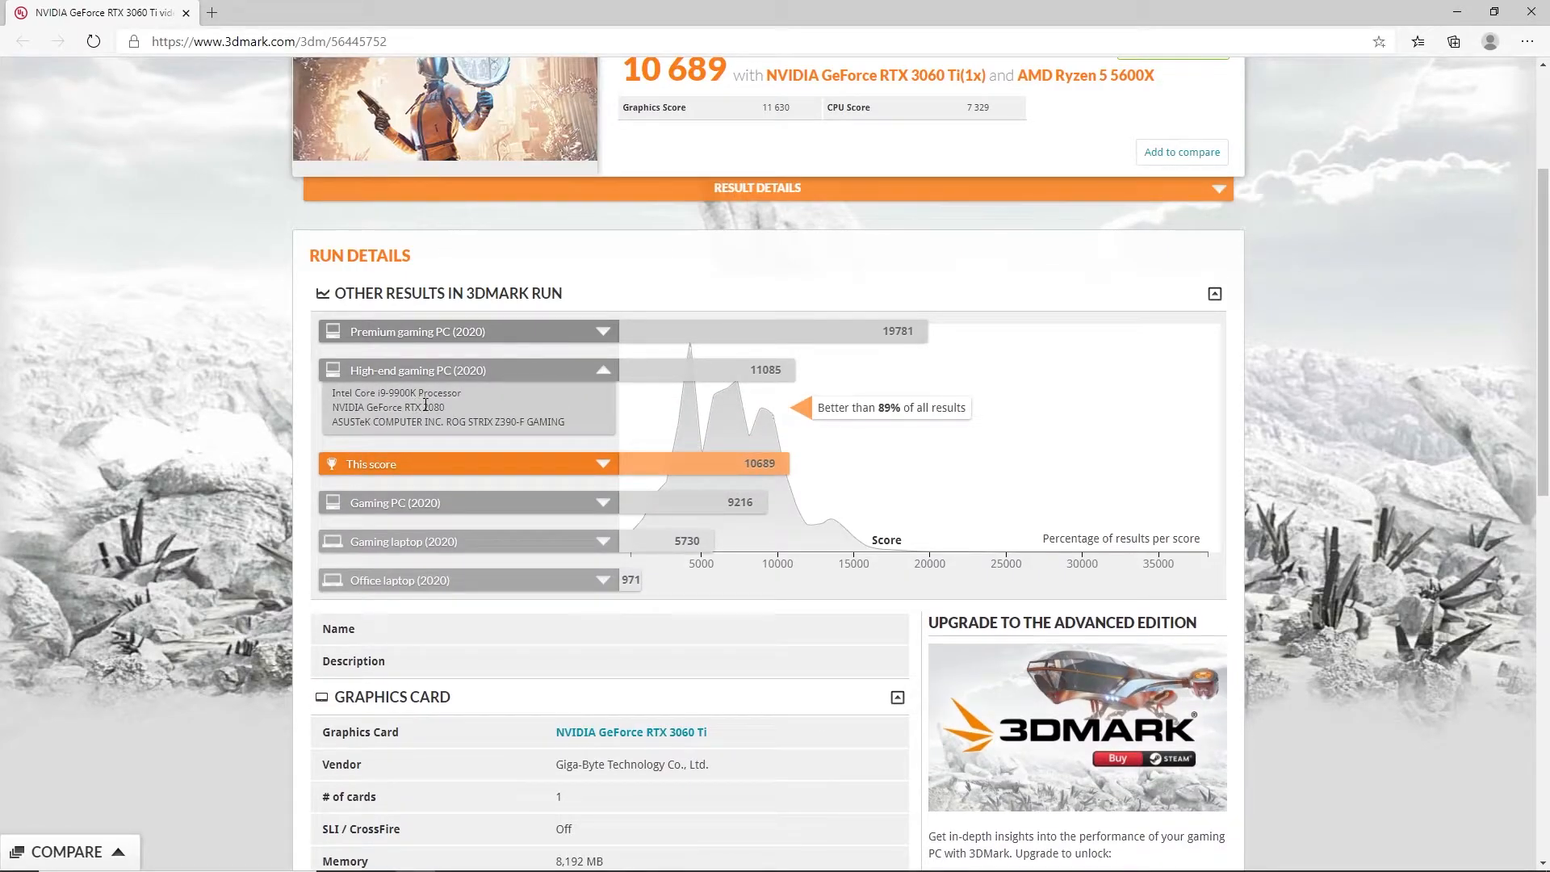
mouse_move(471, 417)
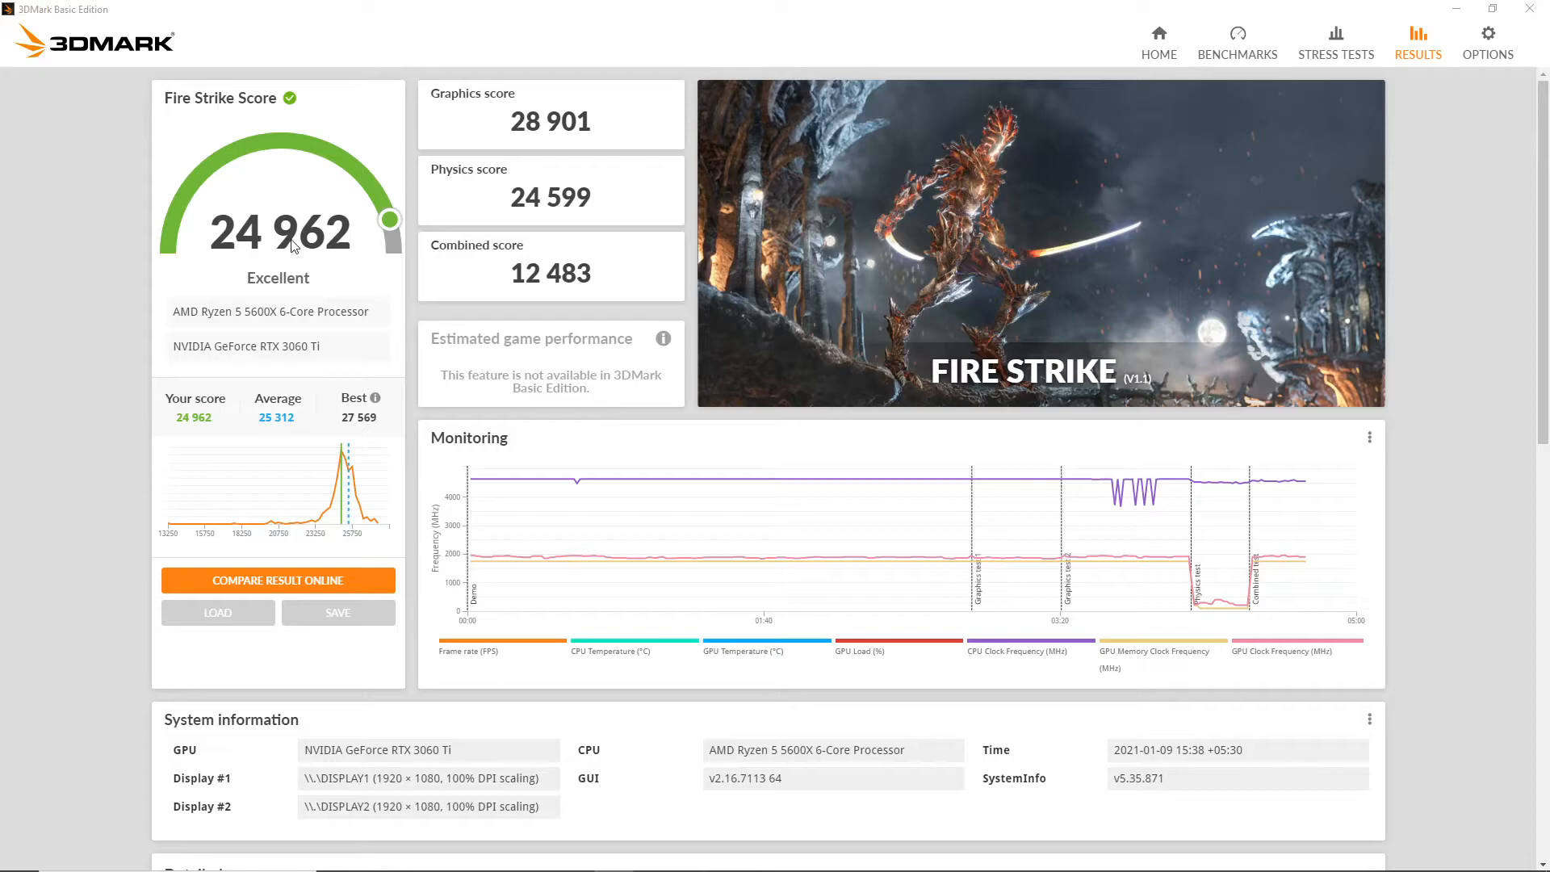
mouse_move(372, 184)
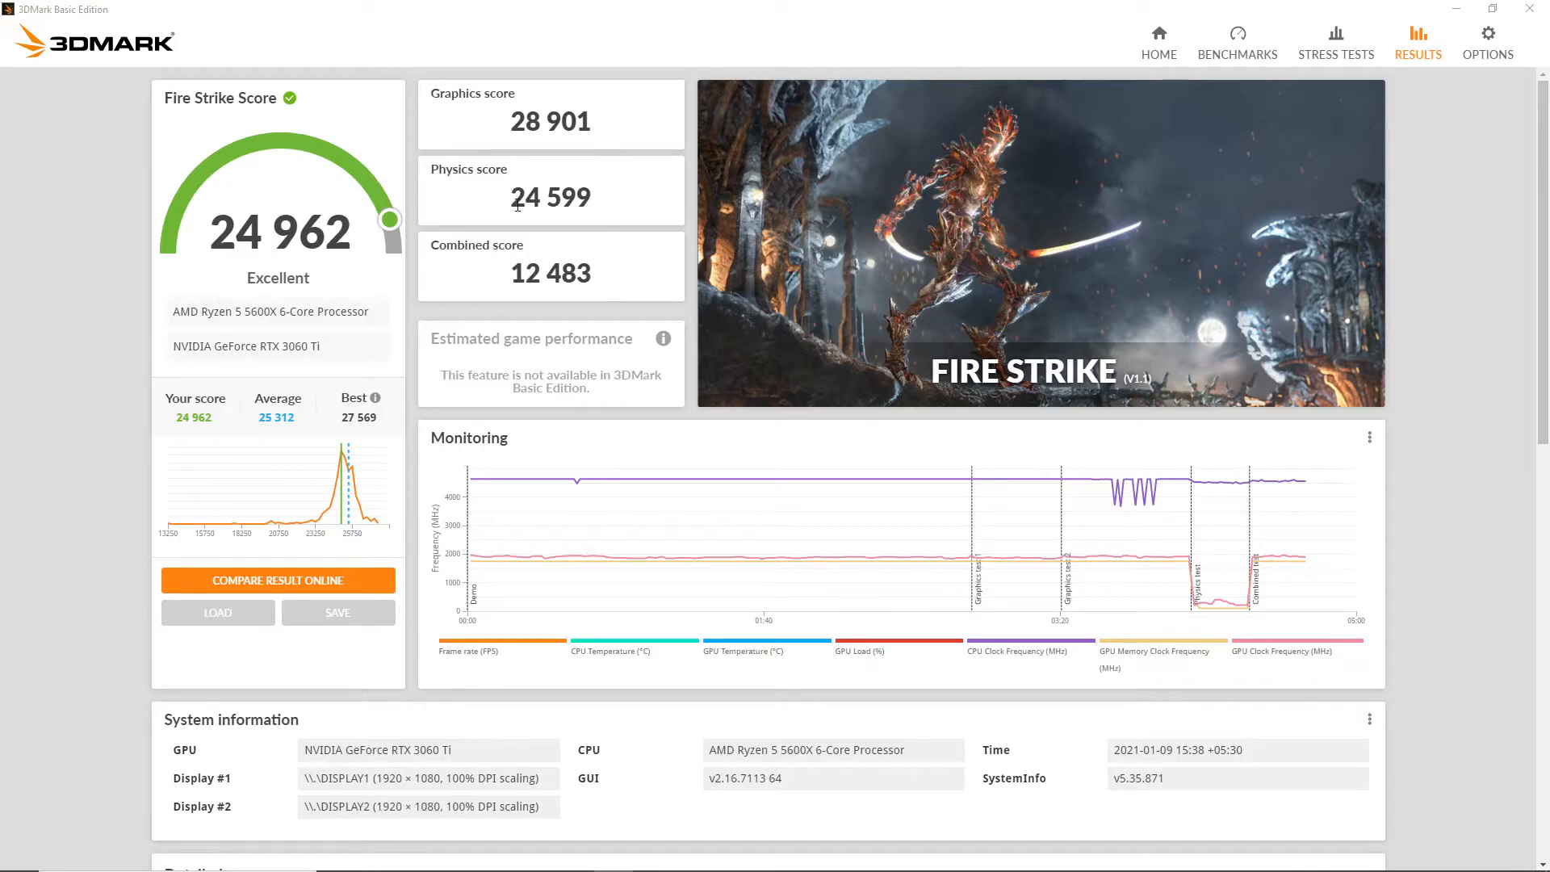
mouse_move(596, 210)
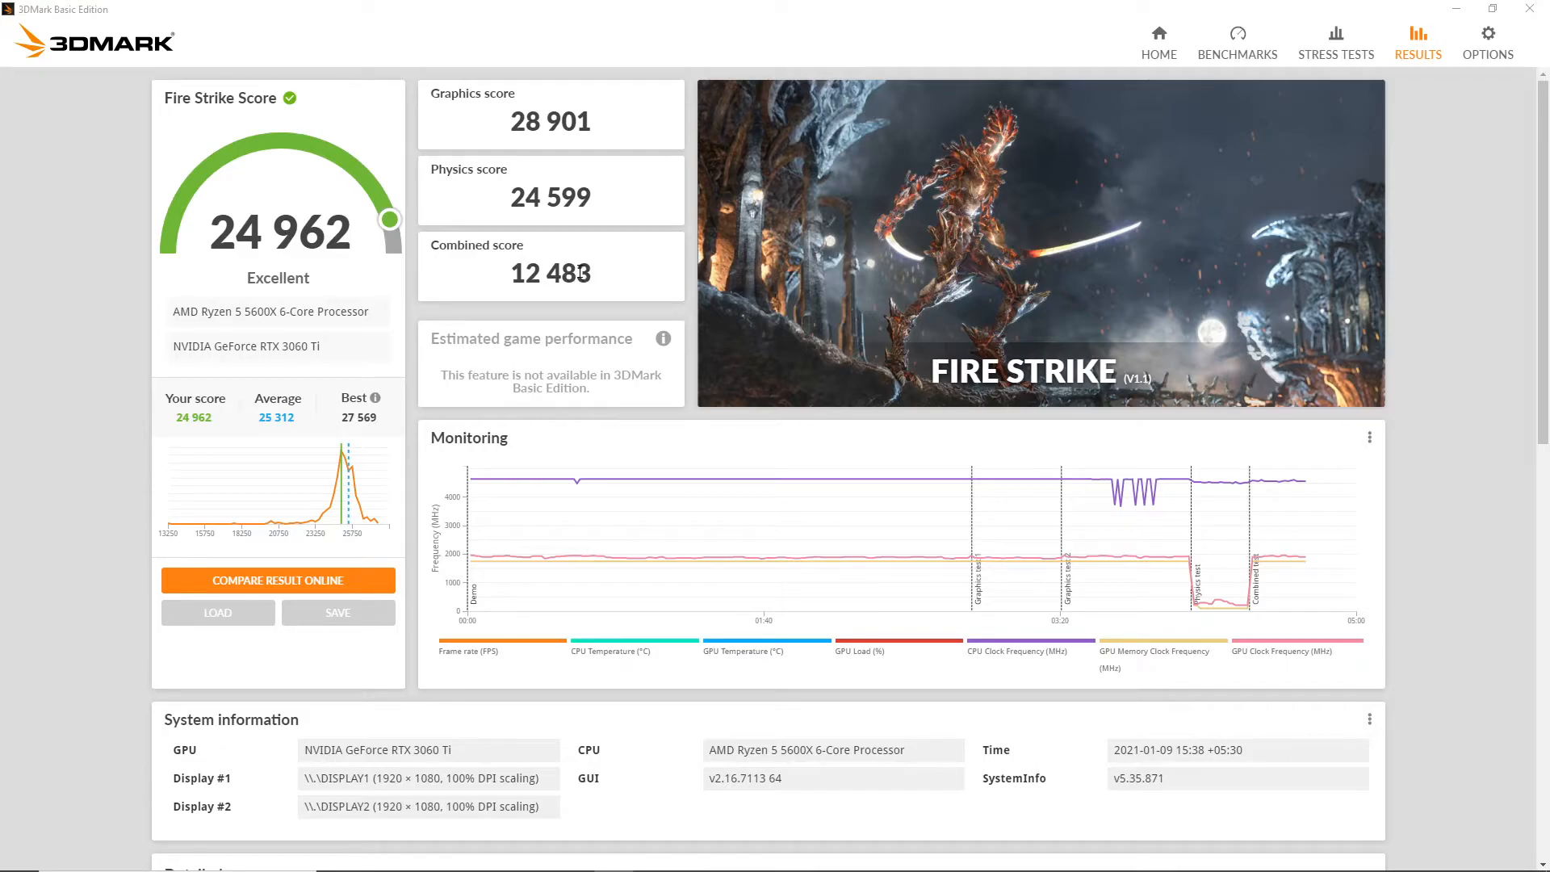
mouse_move(514, 242)
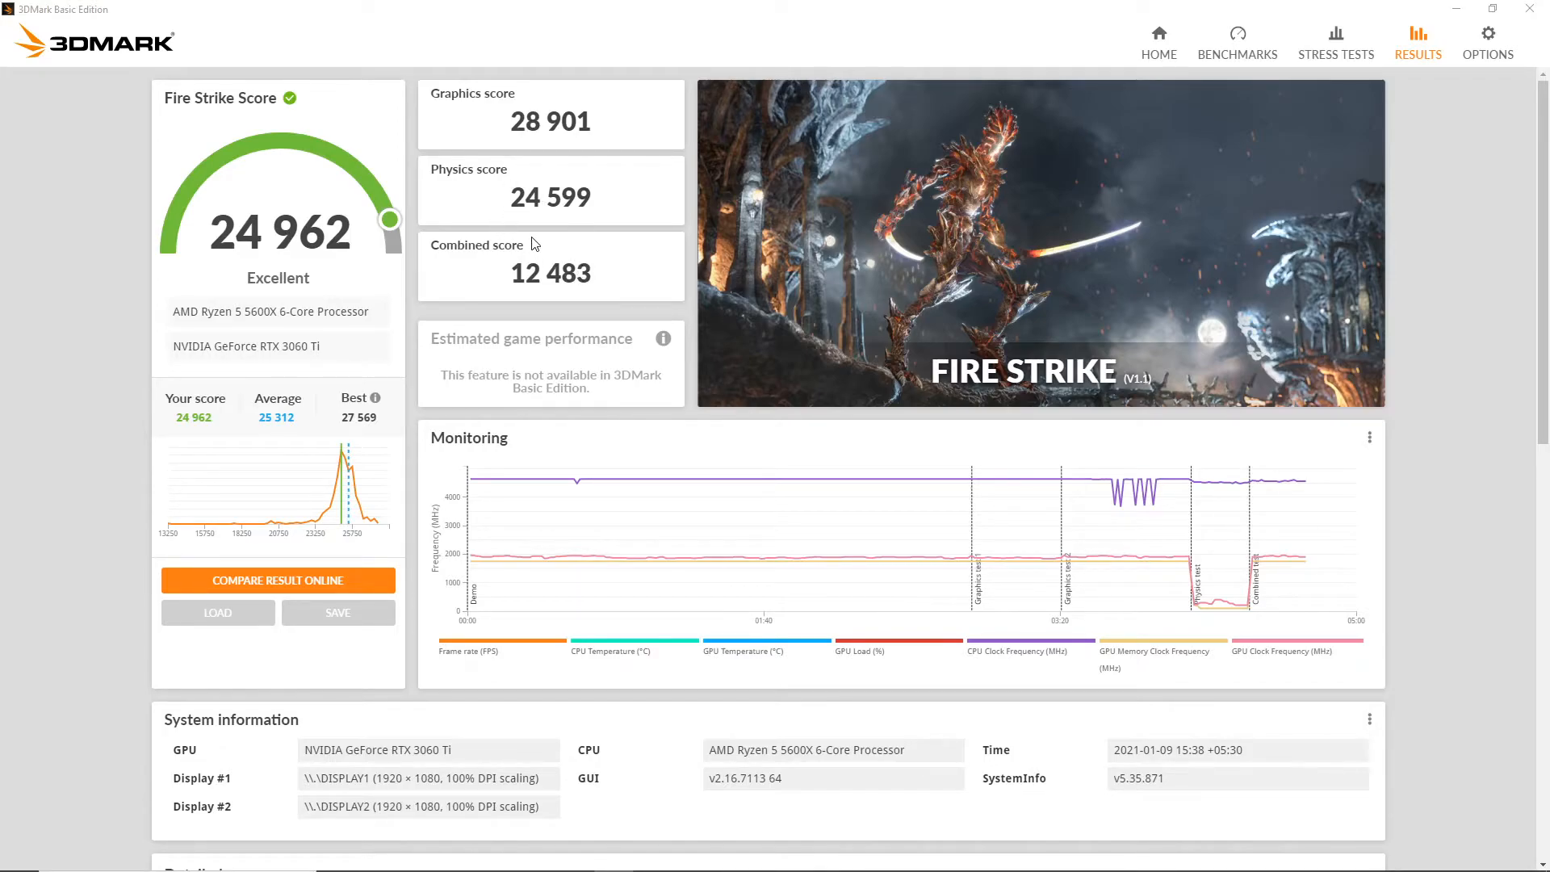
mouse_move(533, 219)
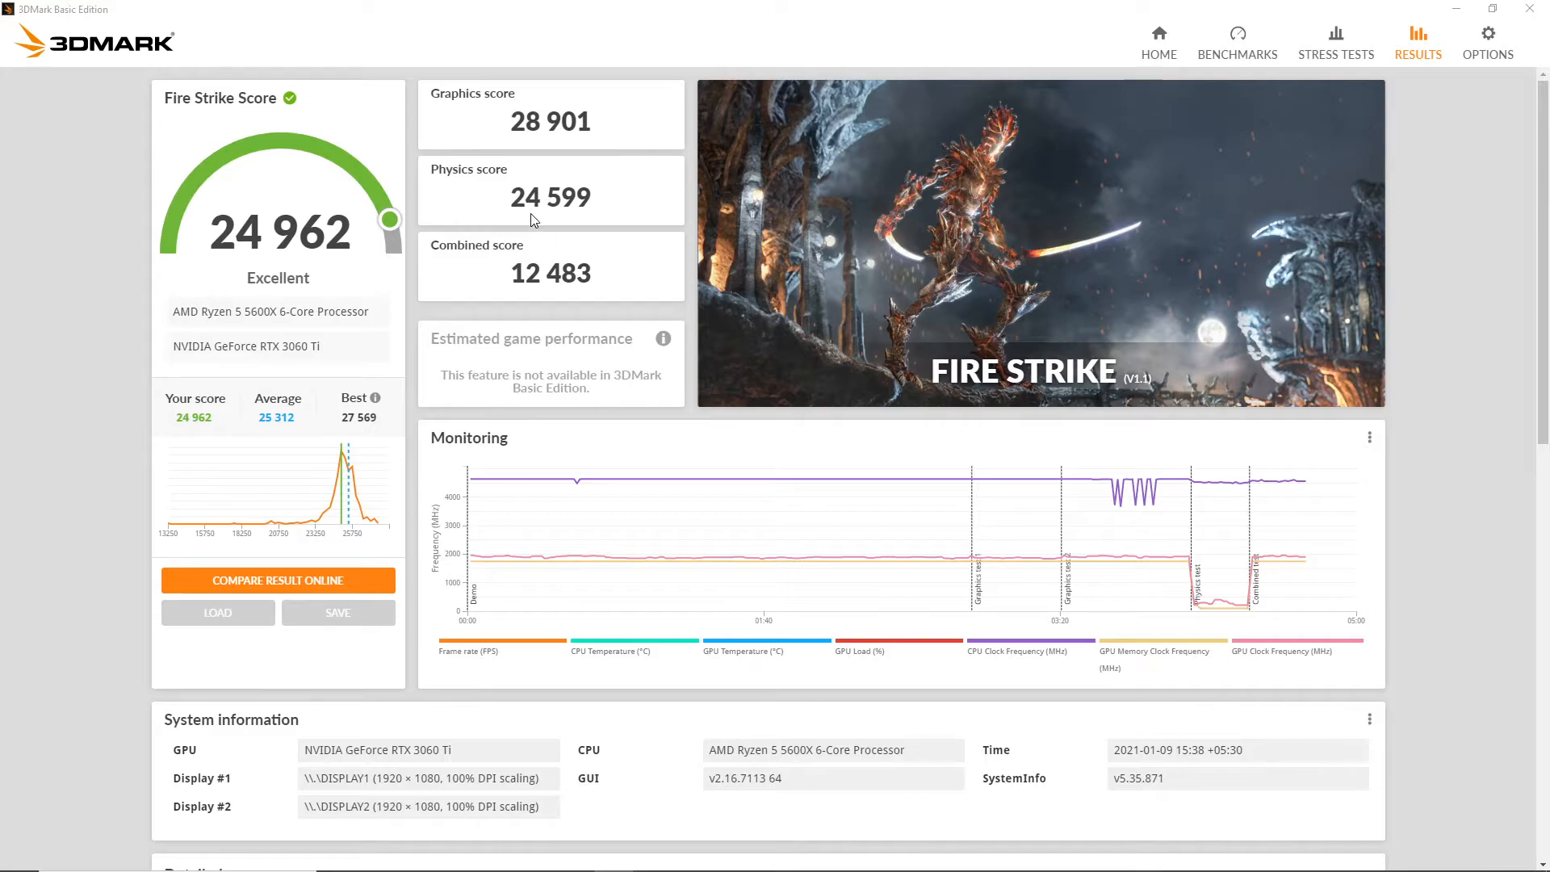
mouse_move(299, 580)
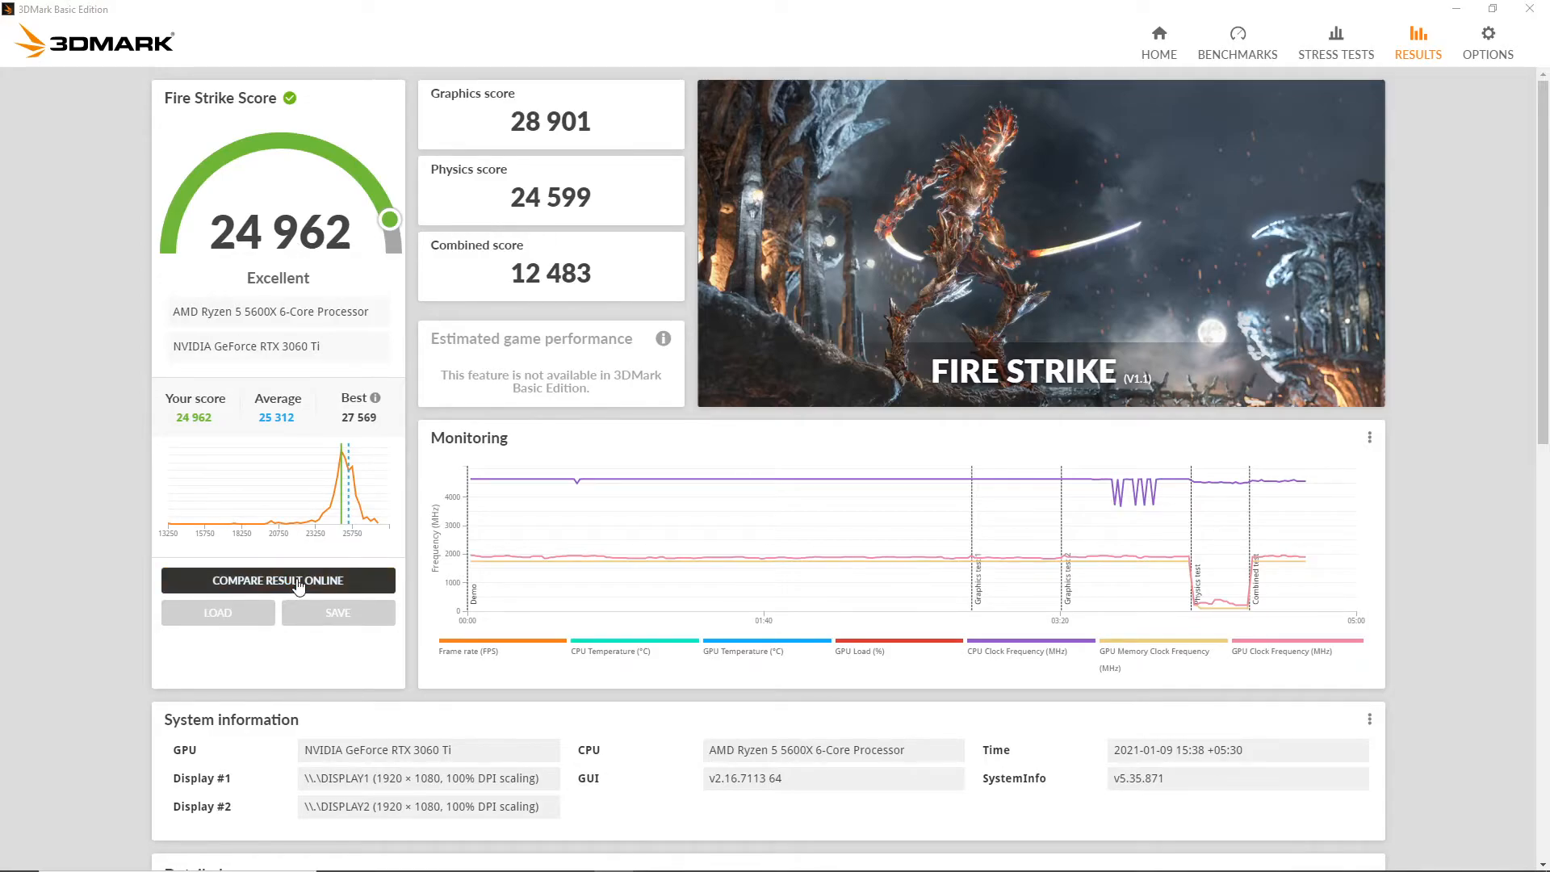
Send the Fire Strike score of 24,962 to 3dmark.com for online comparison.
click(278, 579)
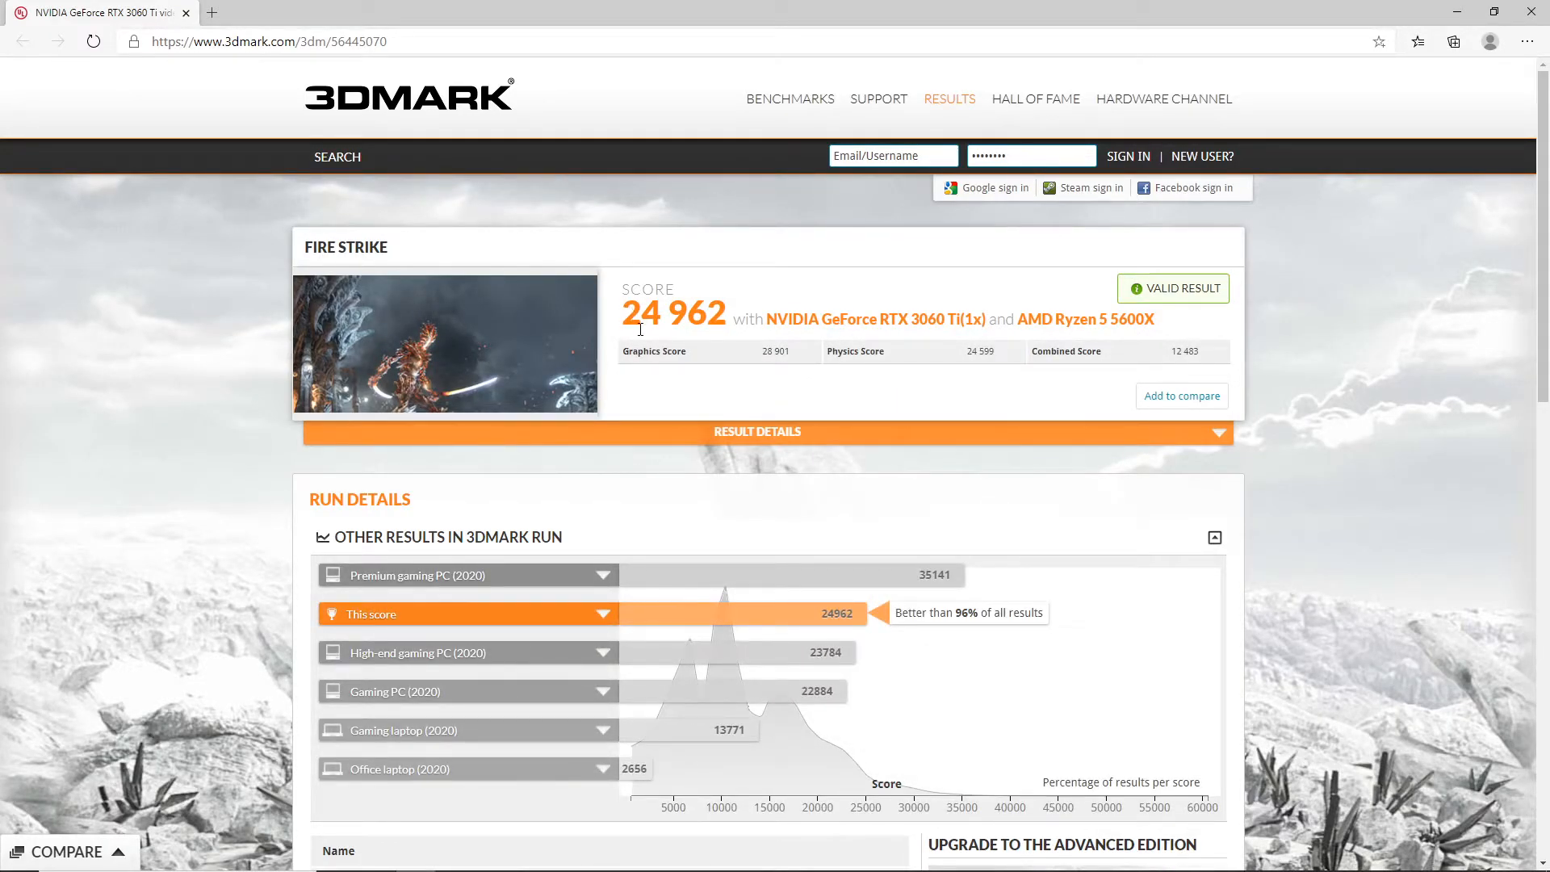
Expand the High-end gaming PC (2020) reference at 23,784, revealing Core i9-9900K and RTX 2080.
scroll(down, 3)
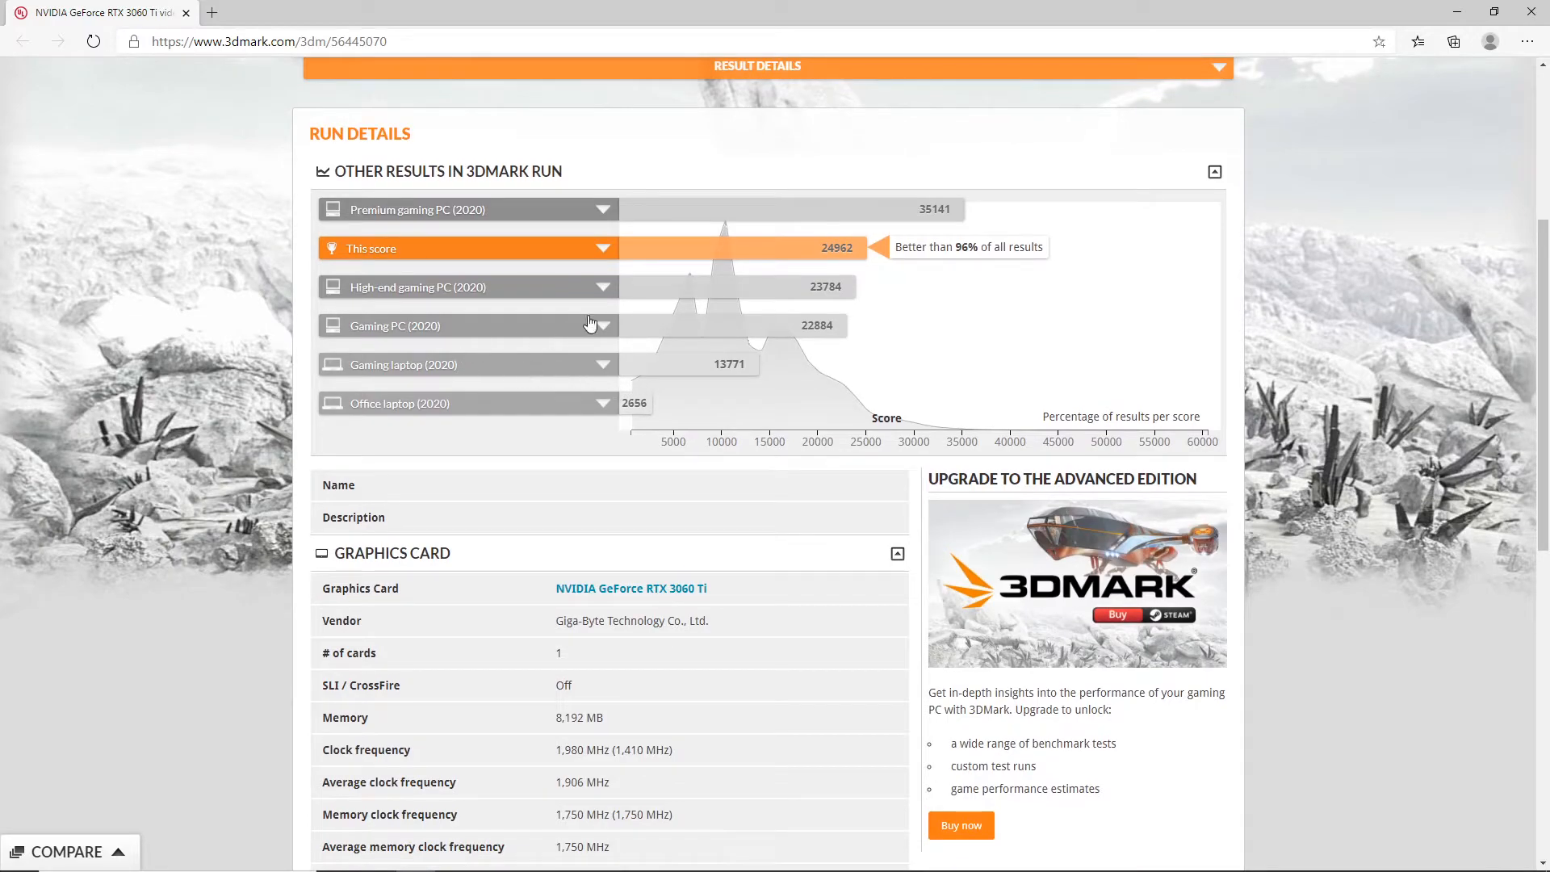
mouse_move(414, 294)
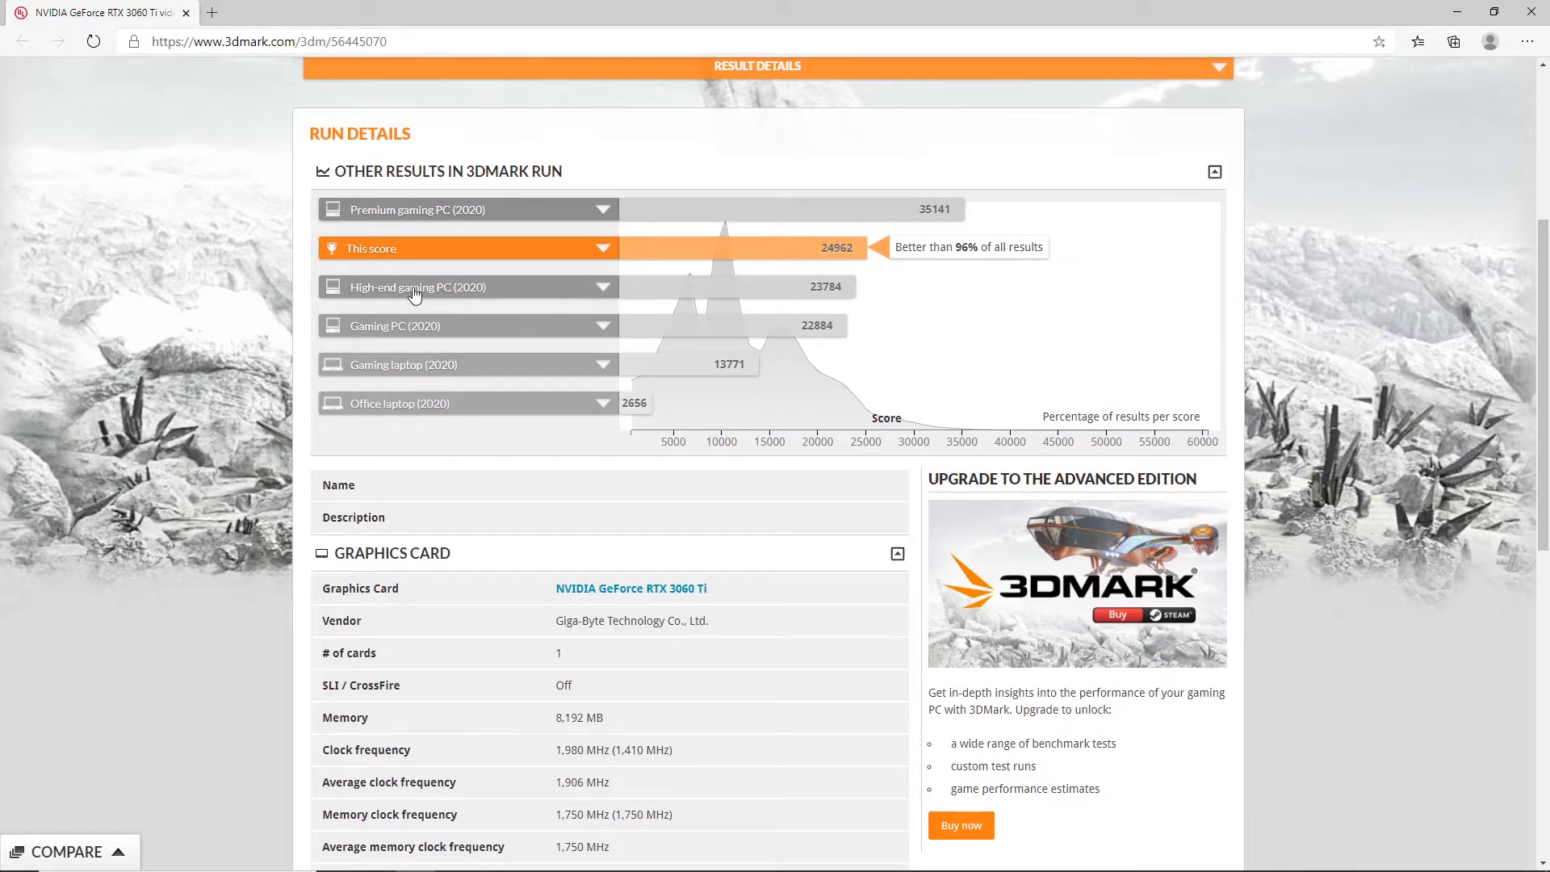
mouse_move(557, 292)
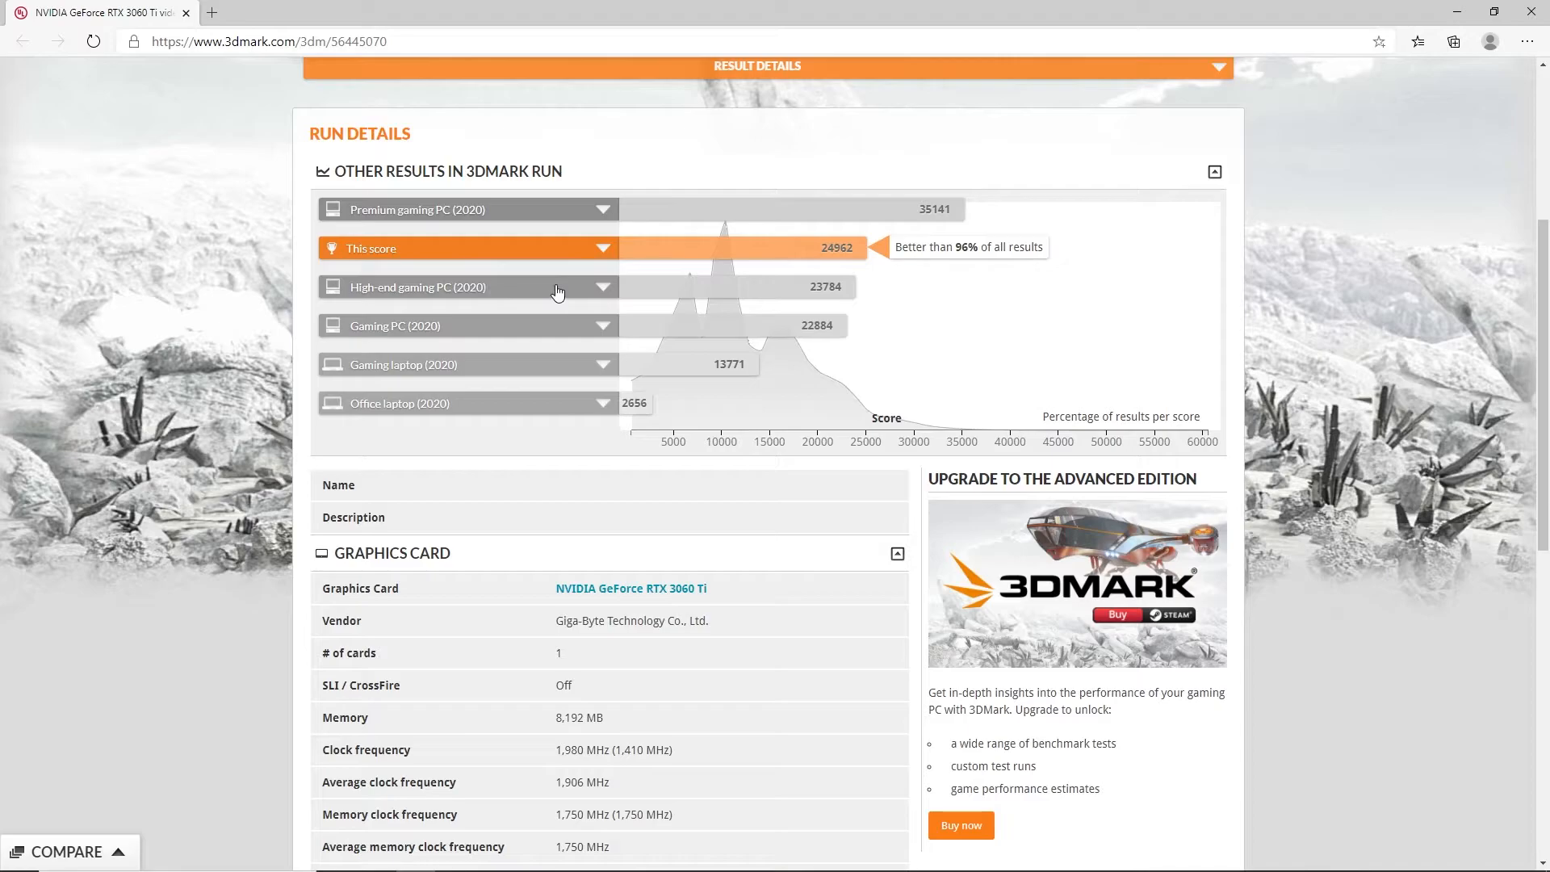
click(599, 287)
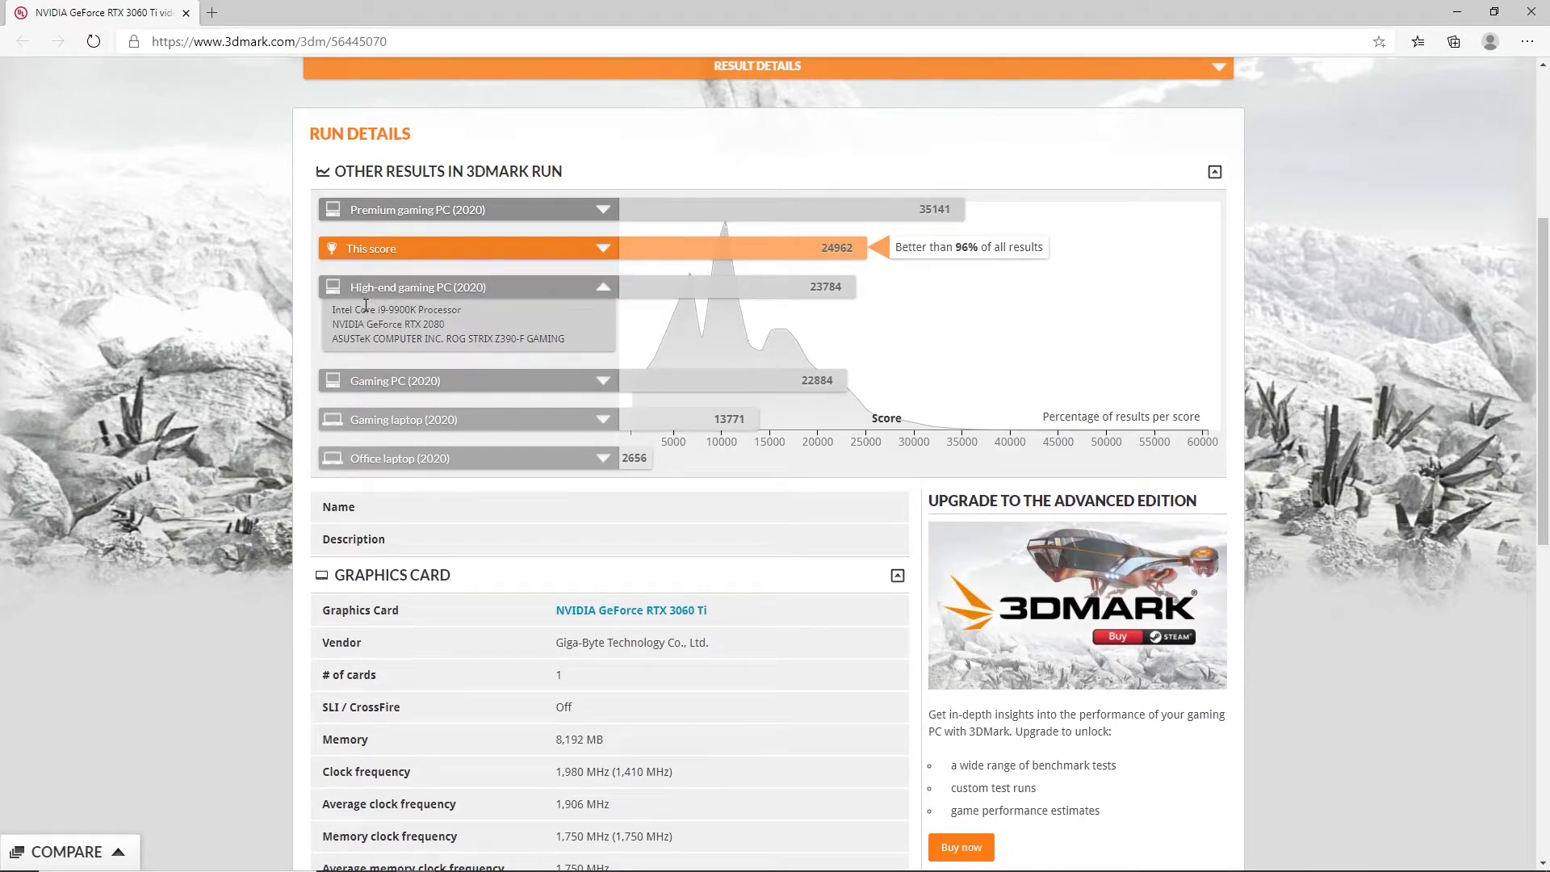
mouse_move(392, 329)
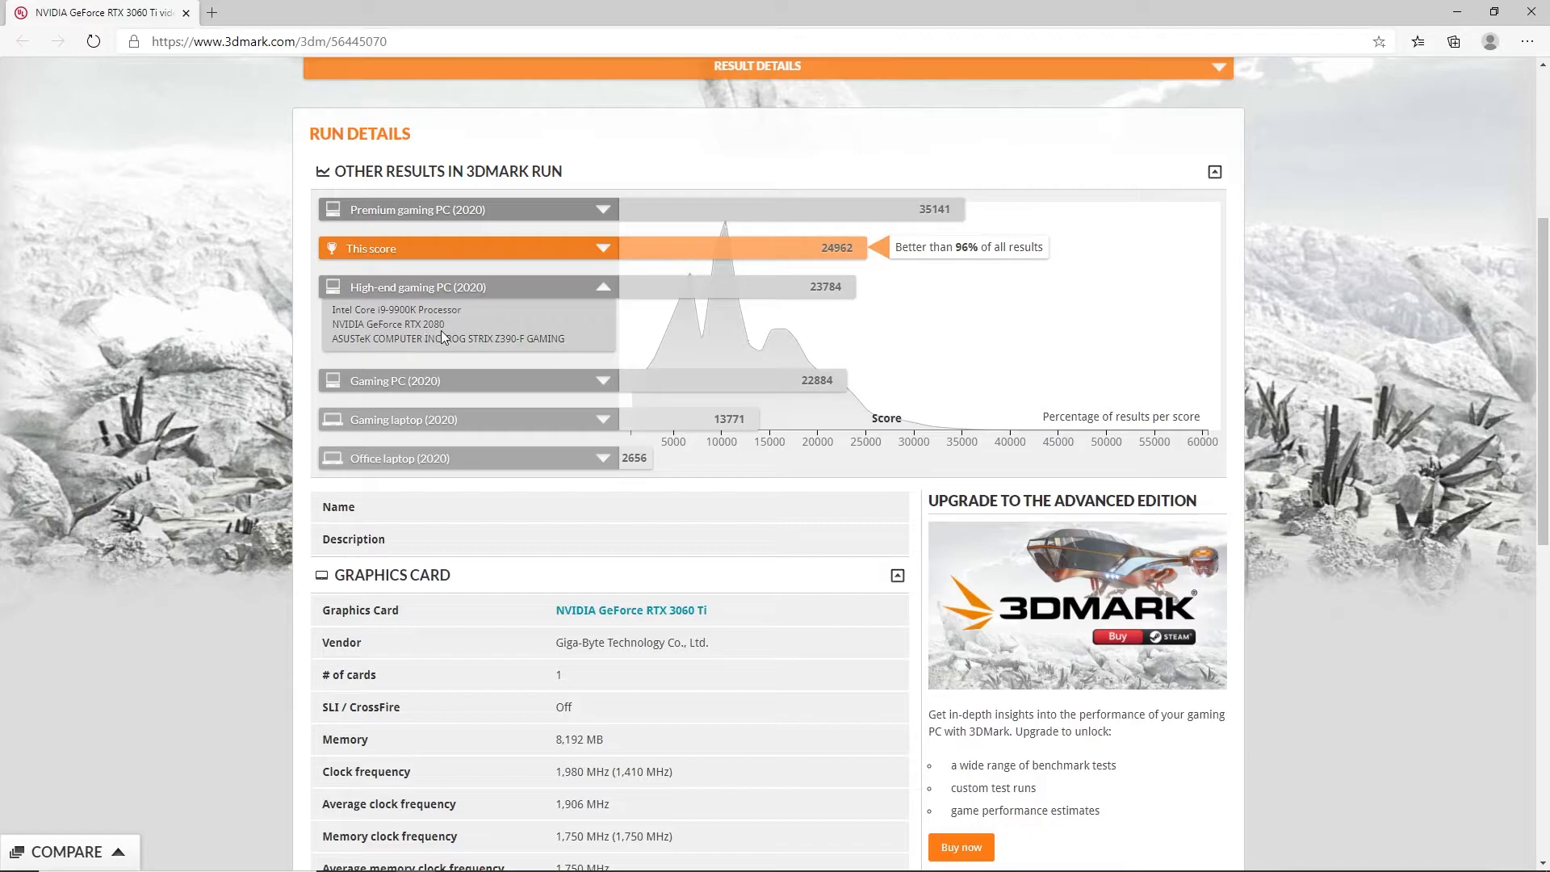
mouse_move(465, 339)
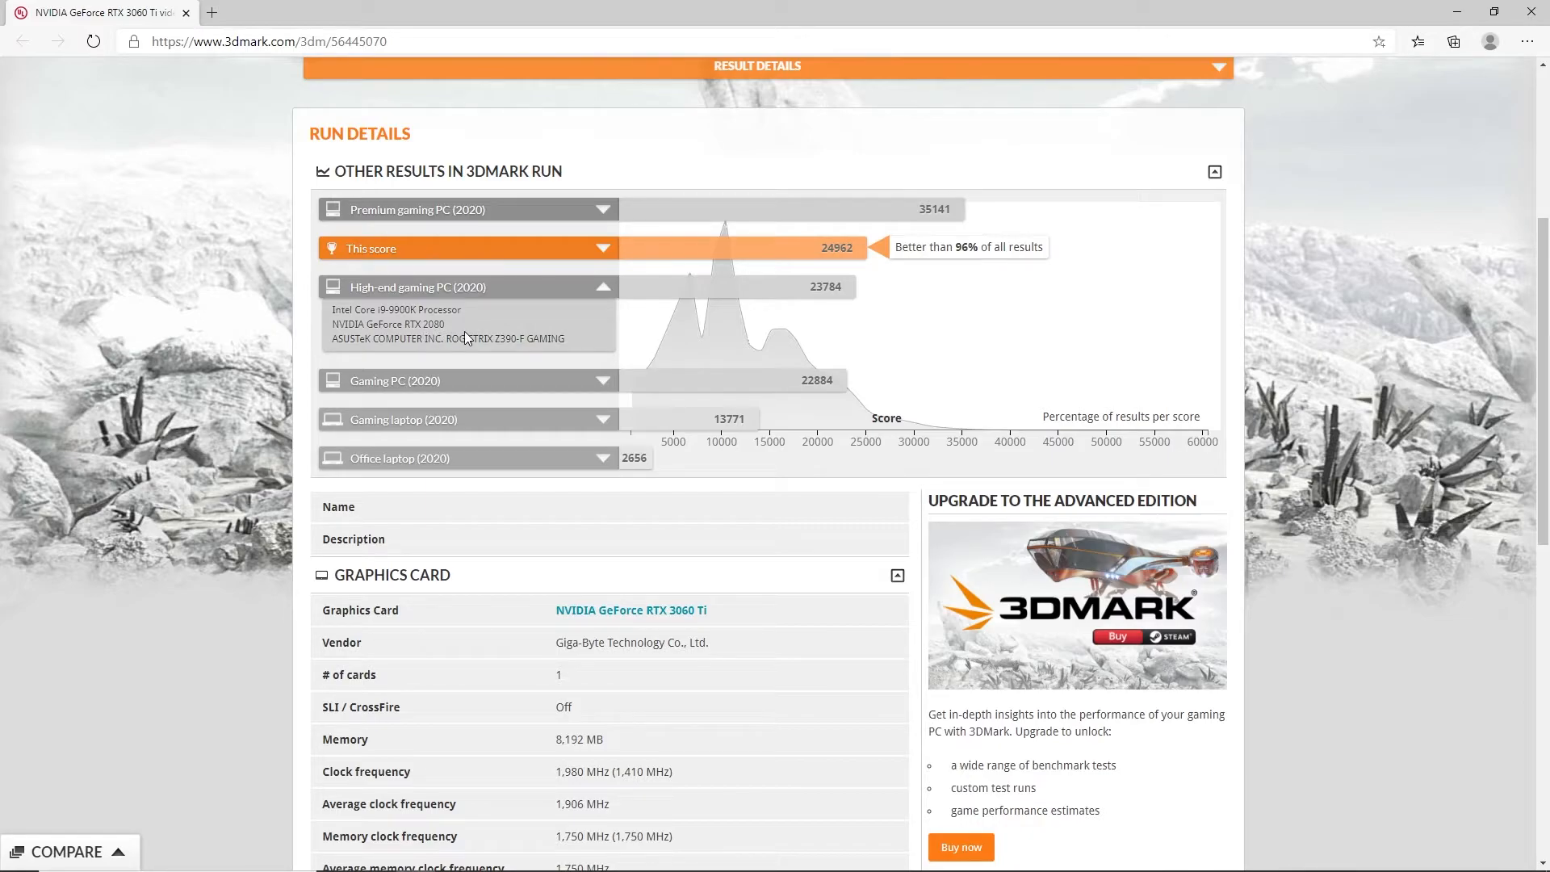
mouse_move(503, 290)
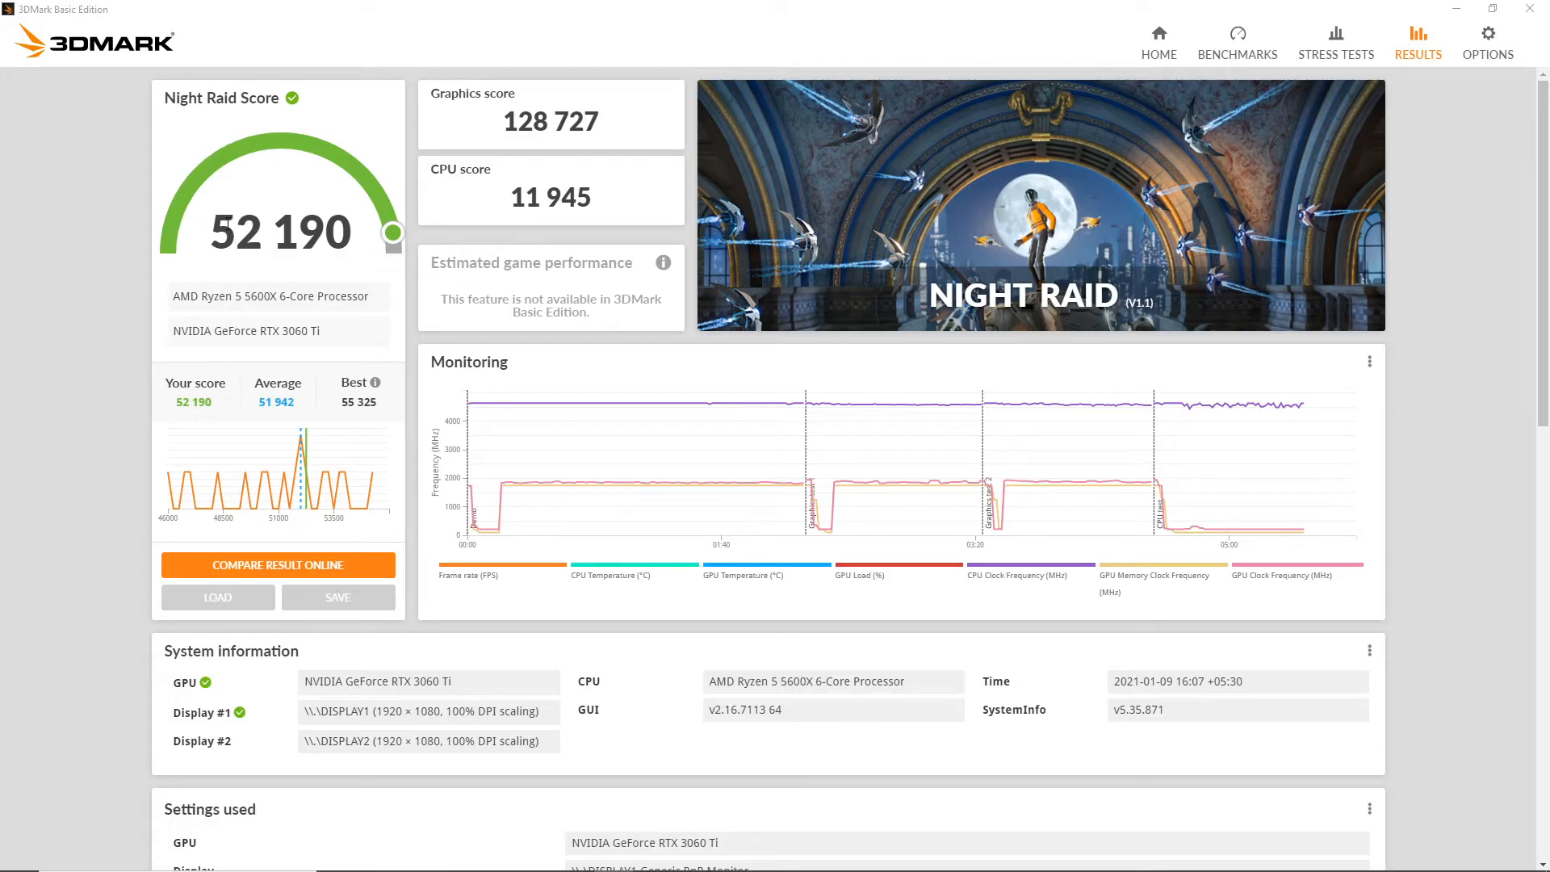
mouse_move(355, 241)
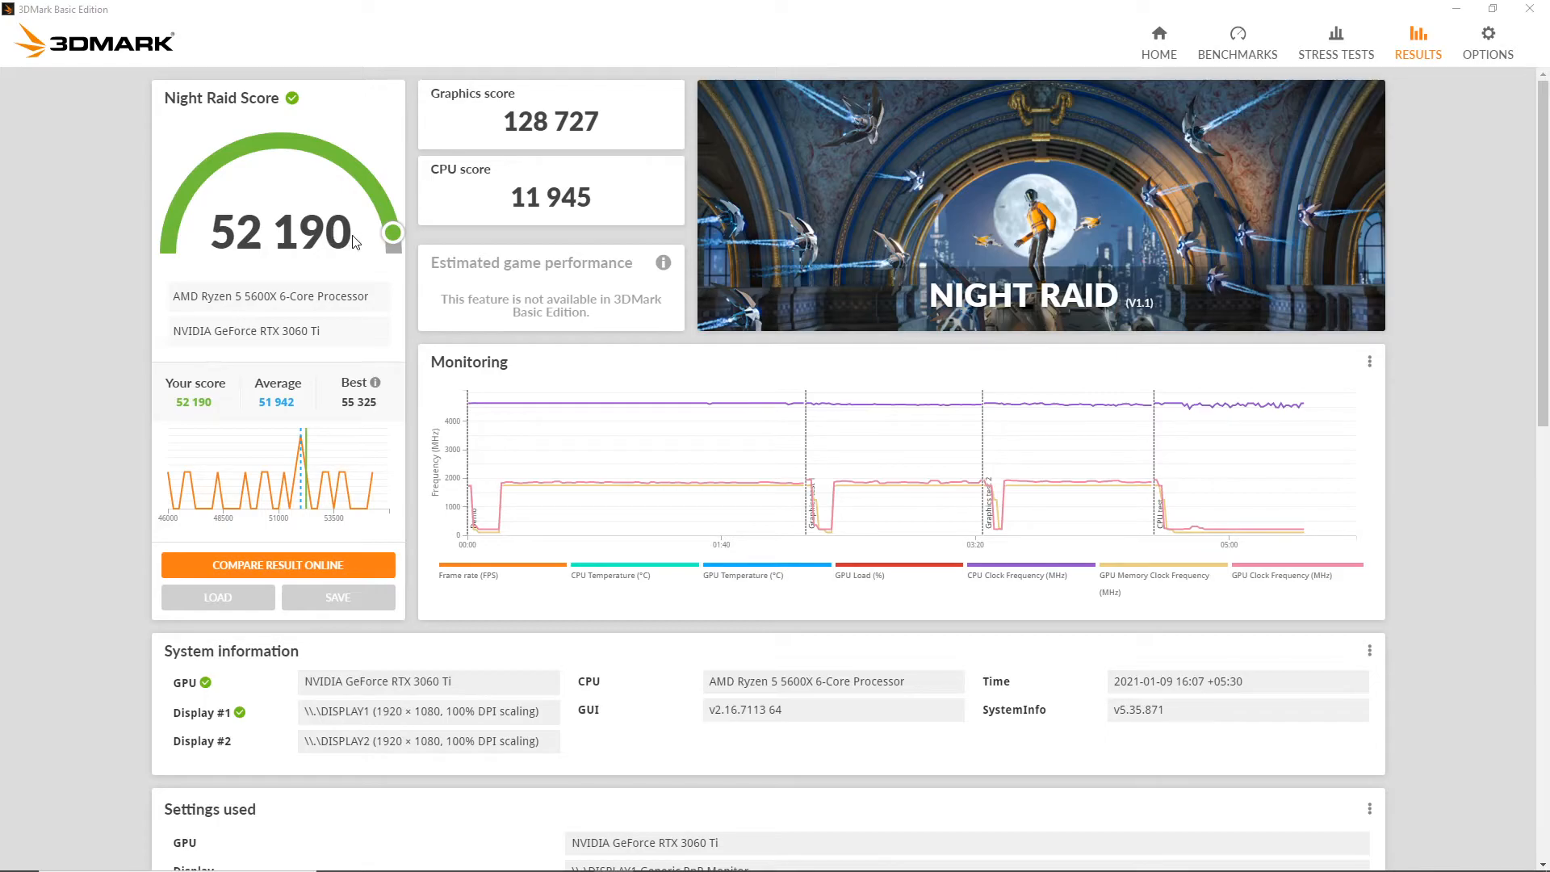
mouse_move(499, 142)
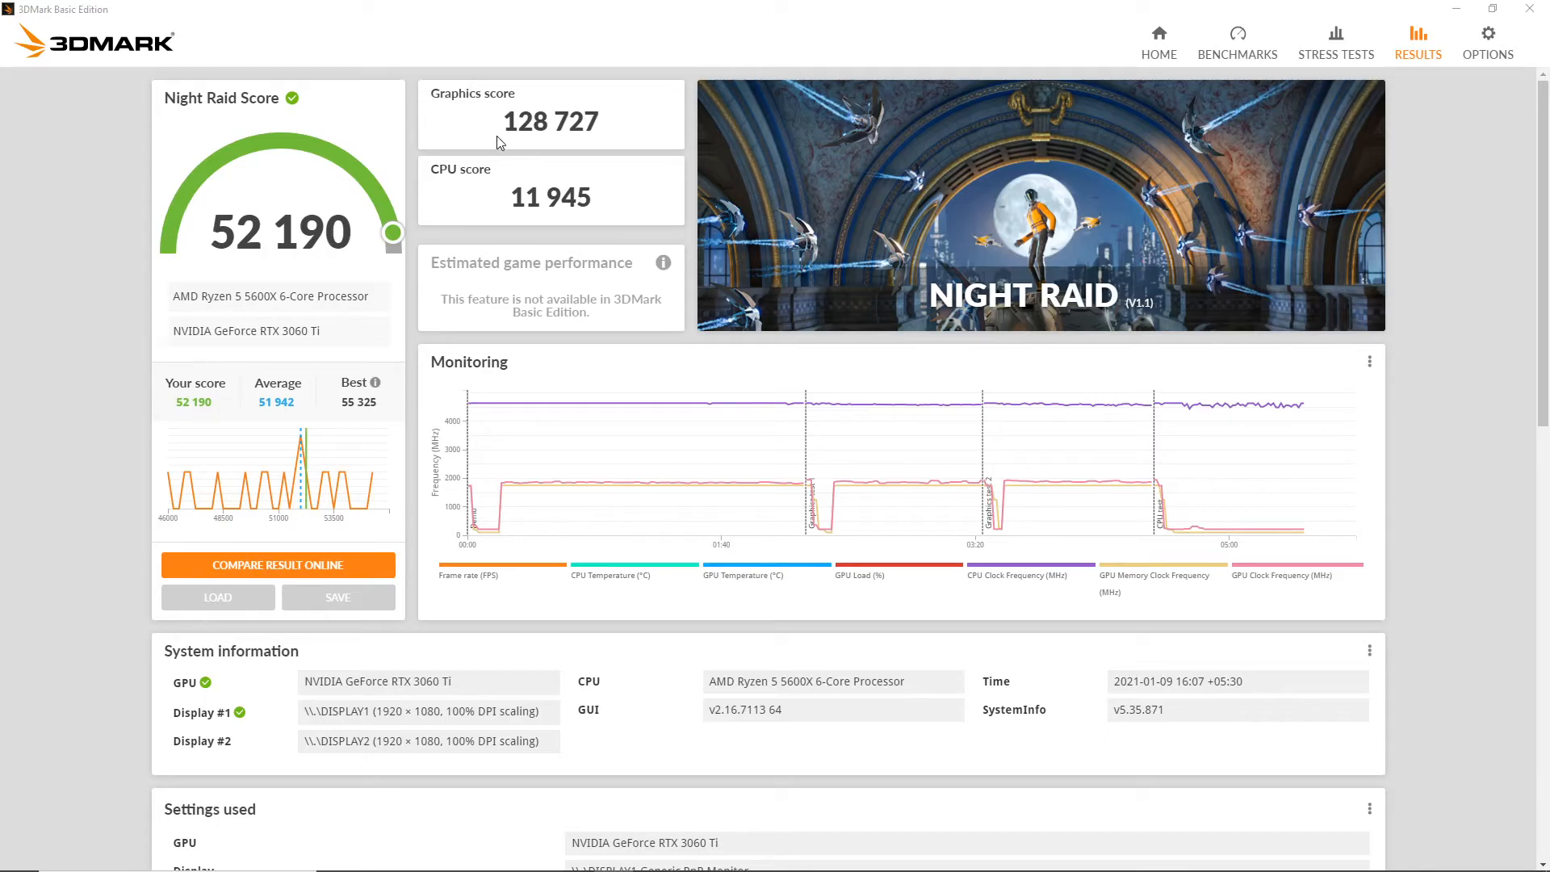
mouse_move(616, 139)
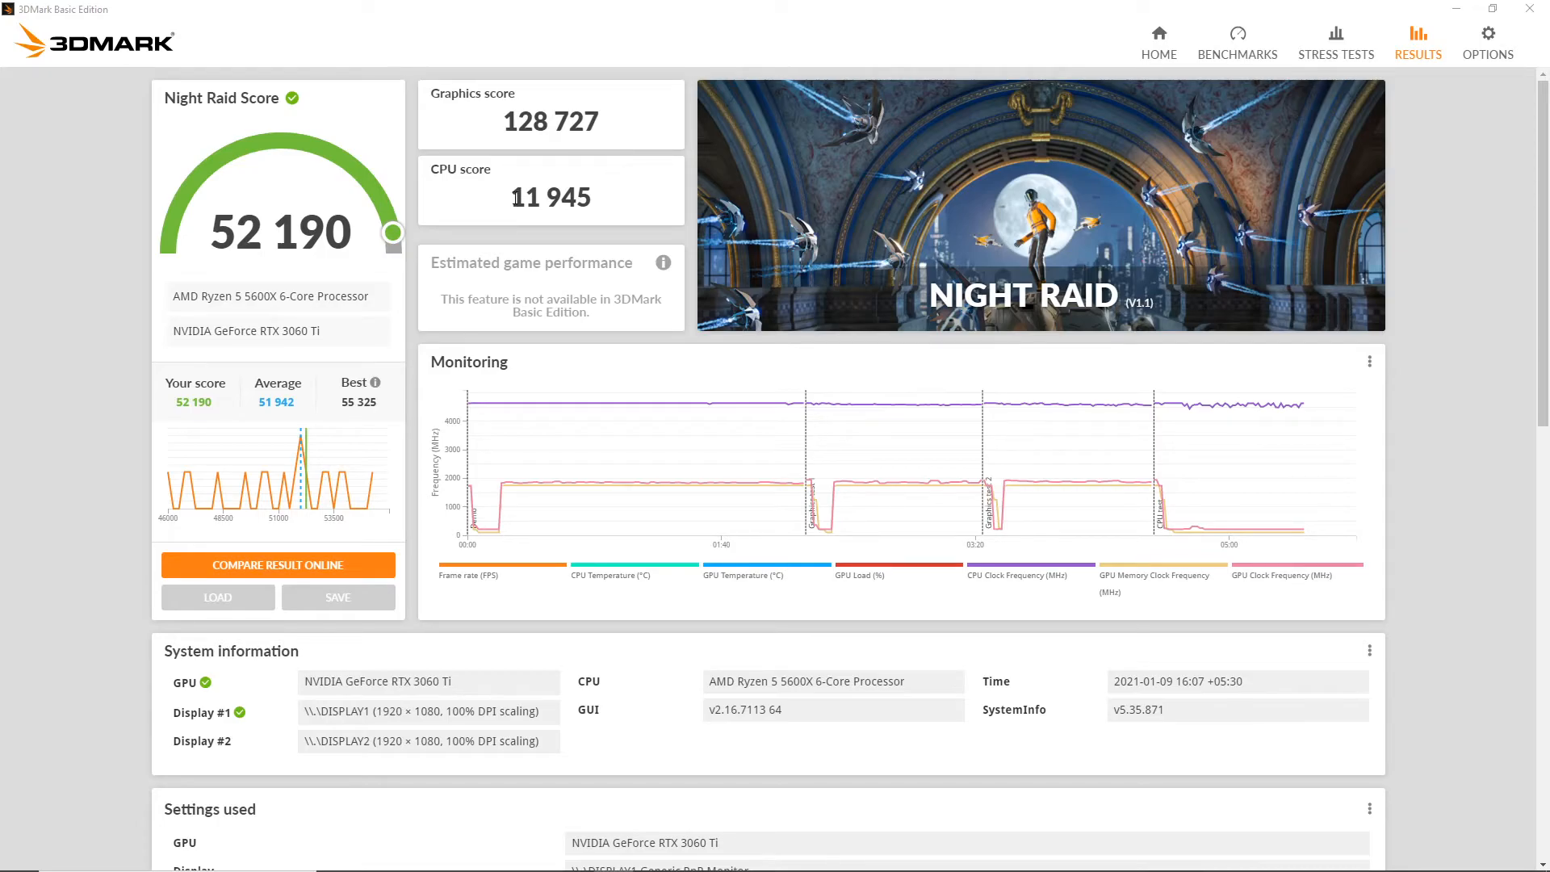
mouse_move(616, 204)
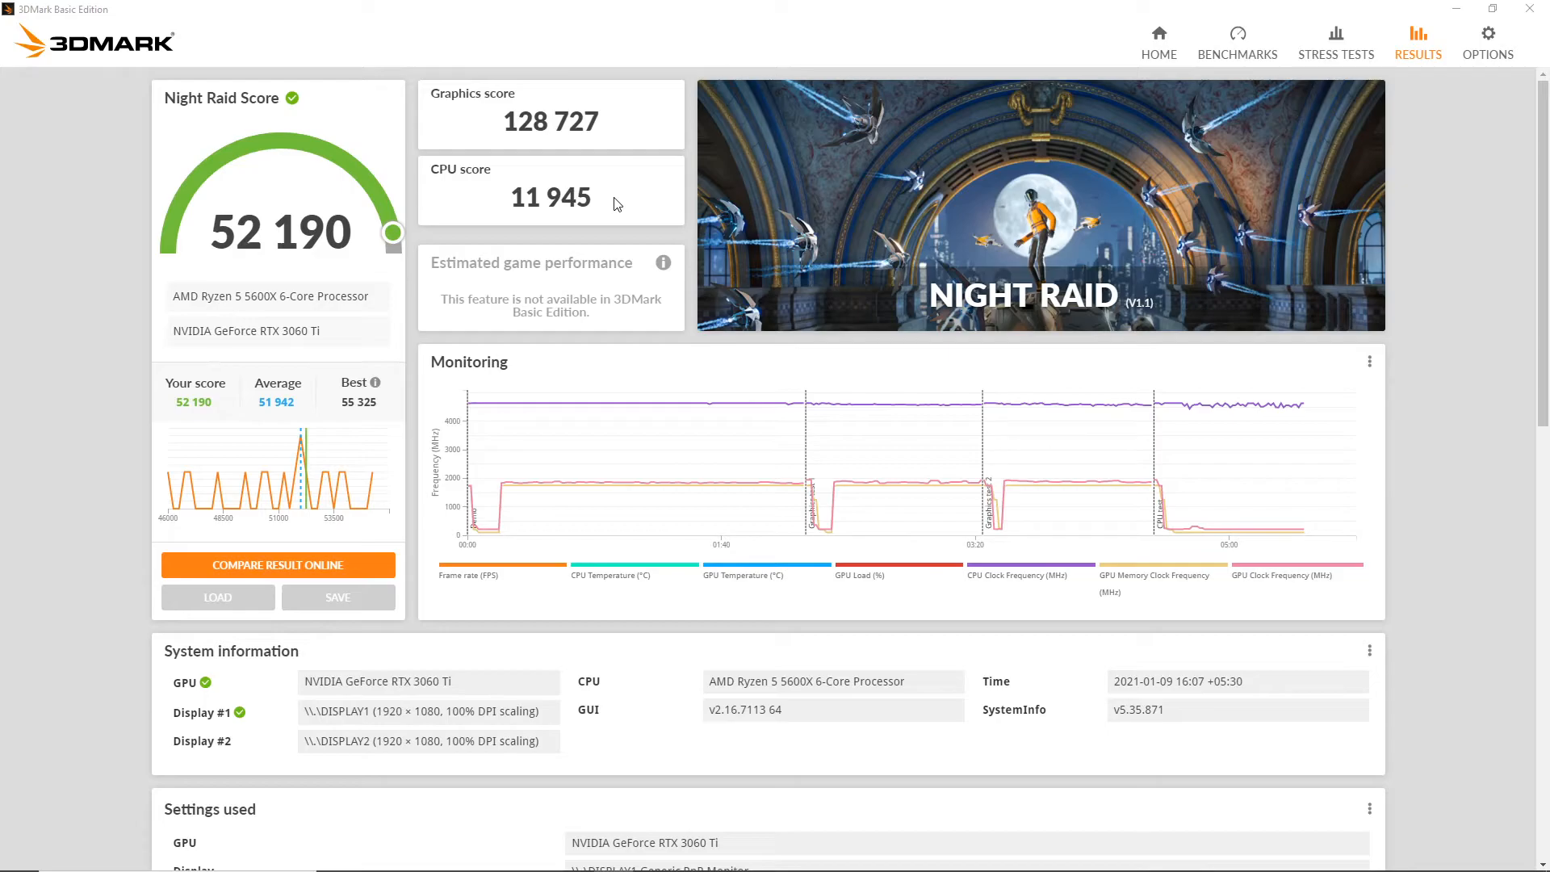
Send the Night Raid score of 52,190 to 3dmark.com for online comparison.
scroll(down, 3)
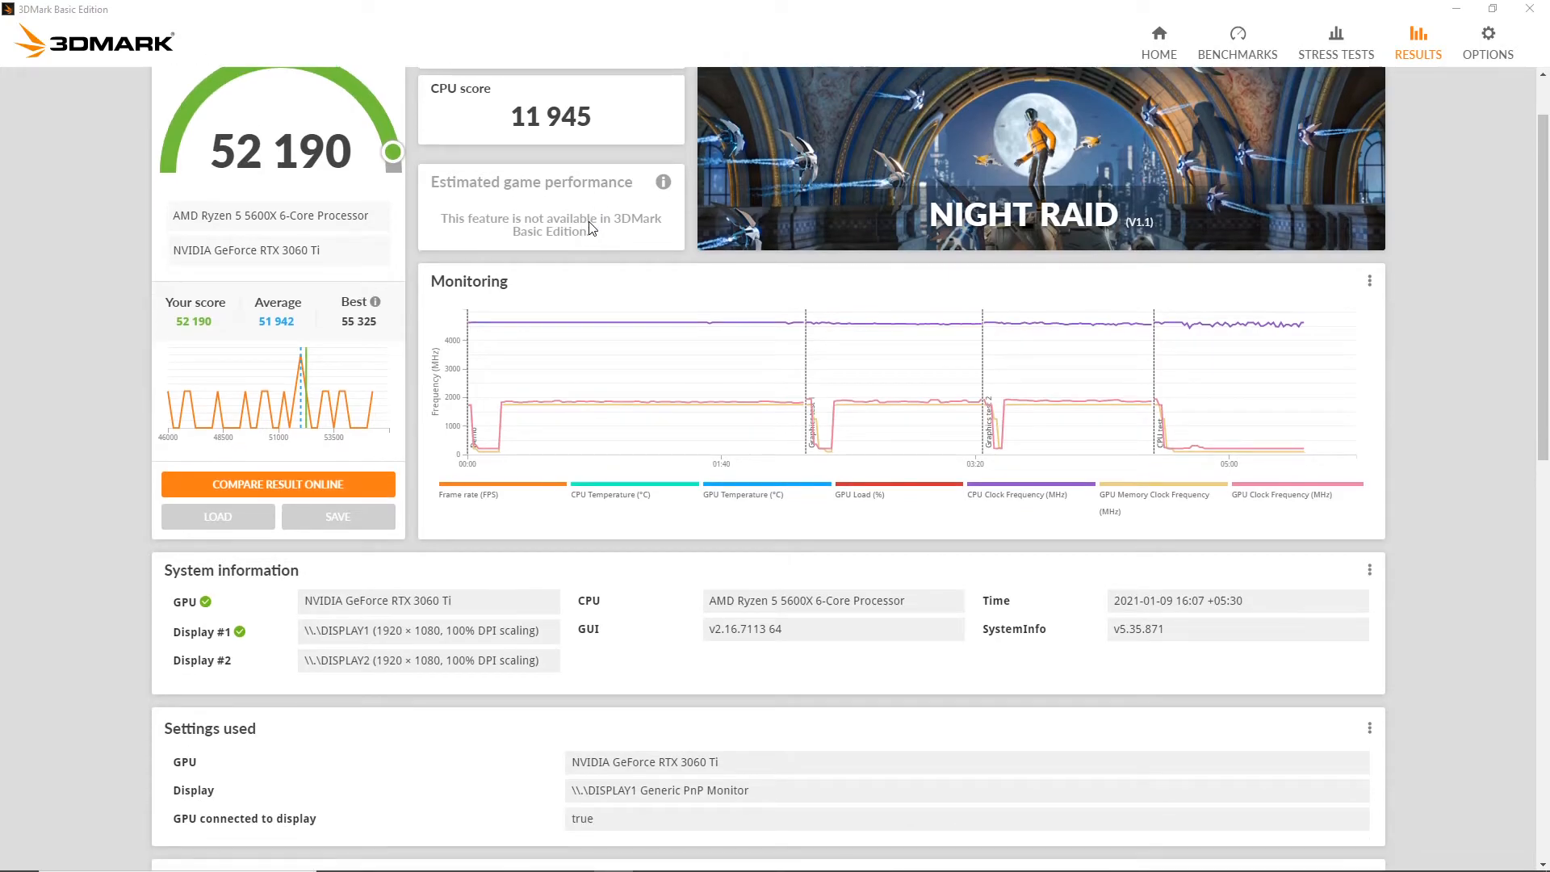
scroll(down, 3)
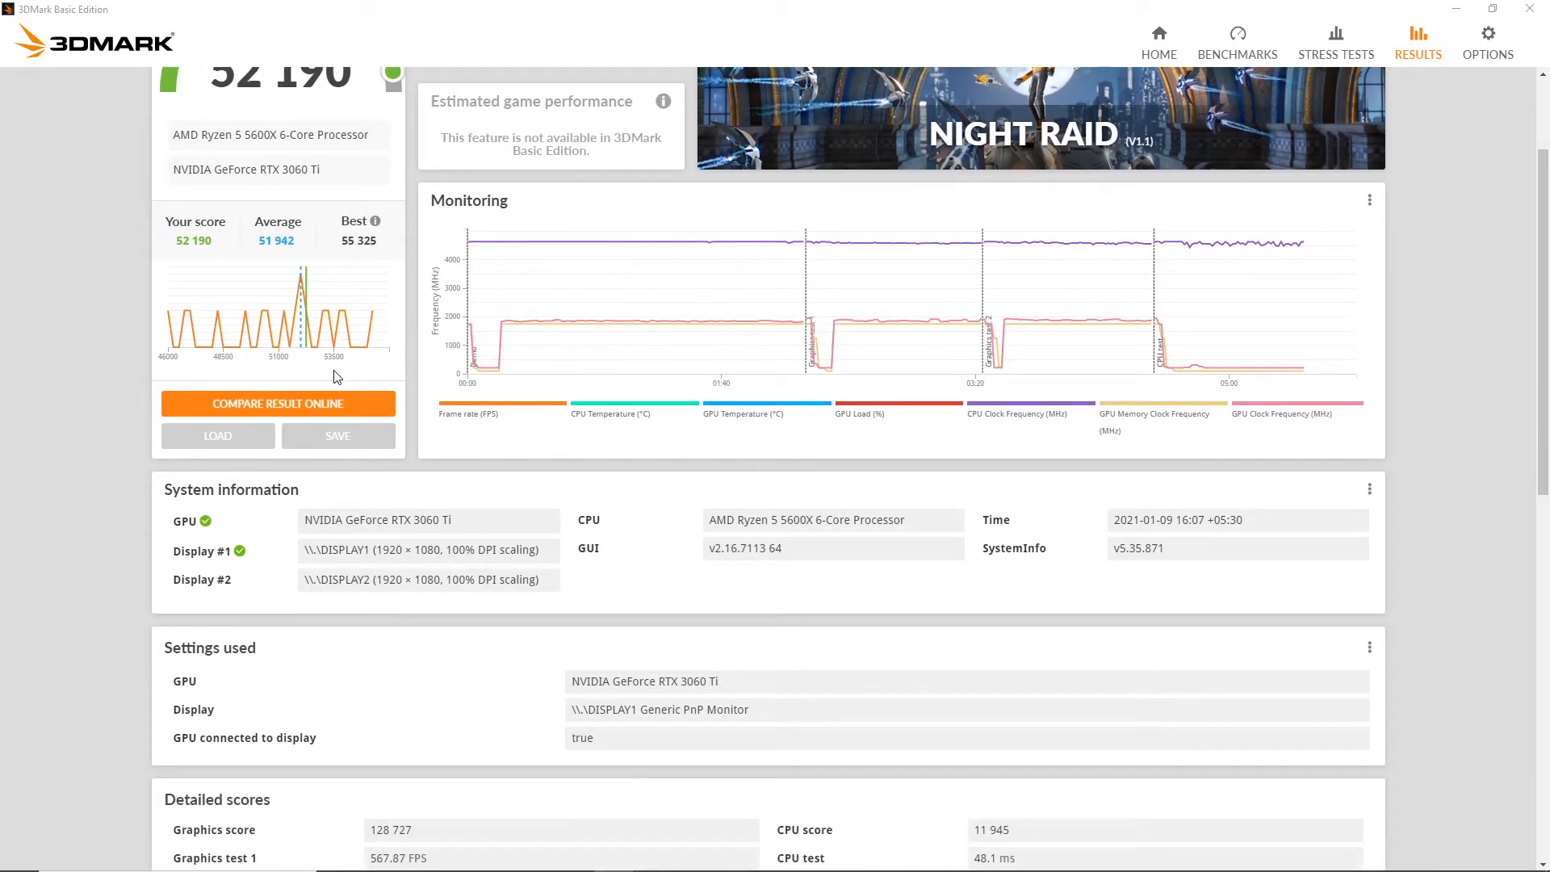
click(277, 403)
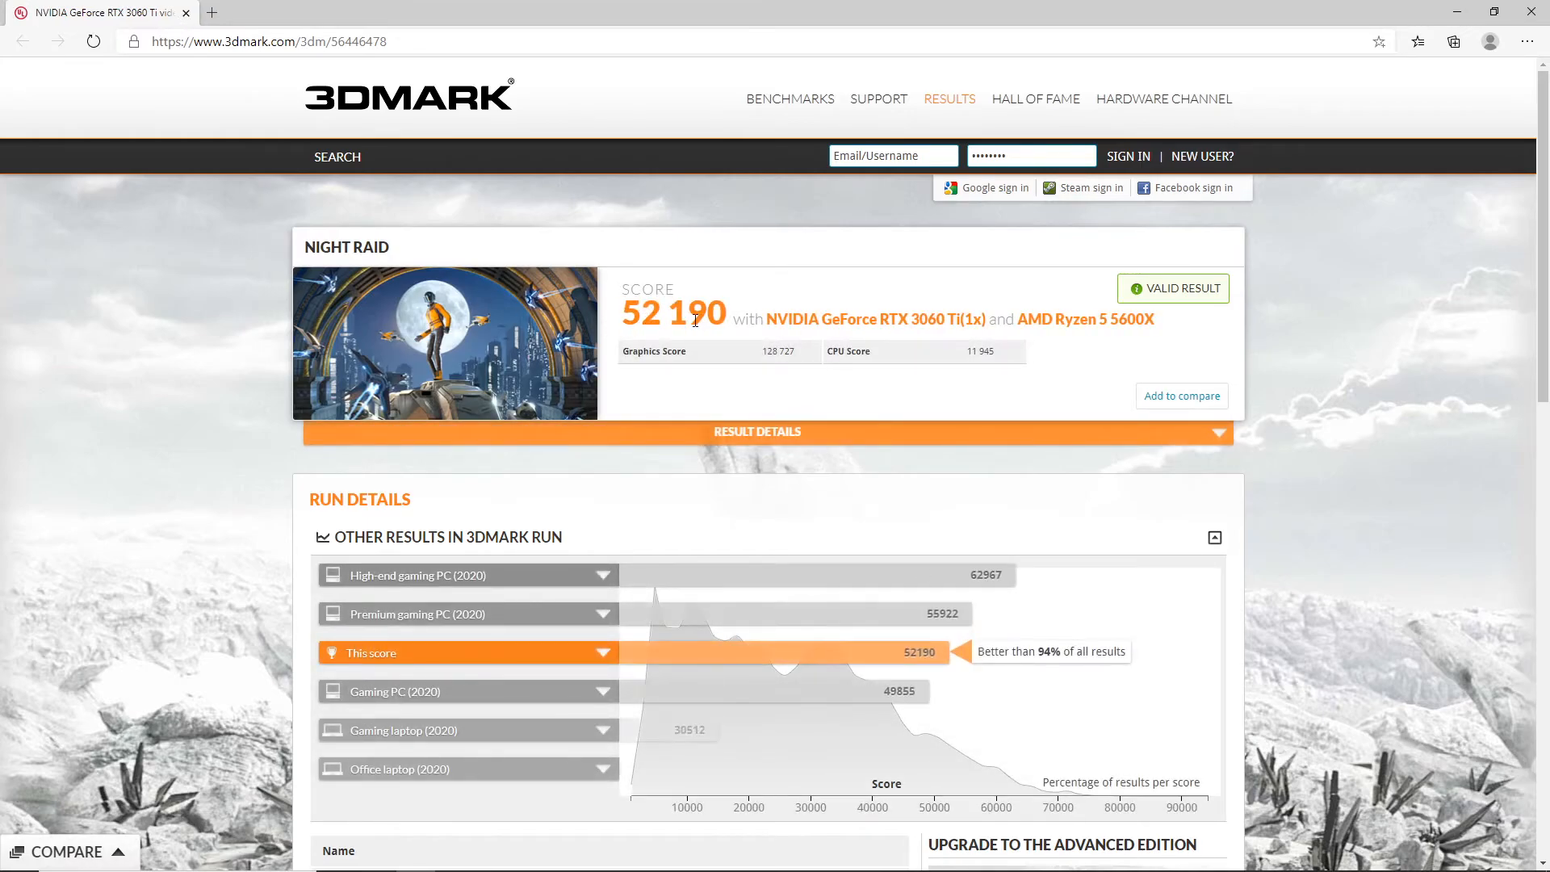
Expand the Gaming PC (2020) reference at 49,855, revealing Ryzen 7 3700X and RX 5700 XT.
scroll(down, 3)
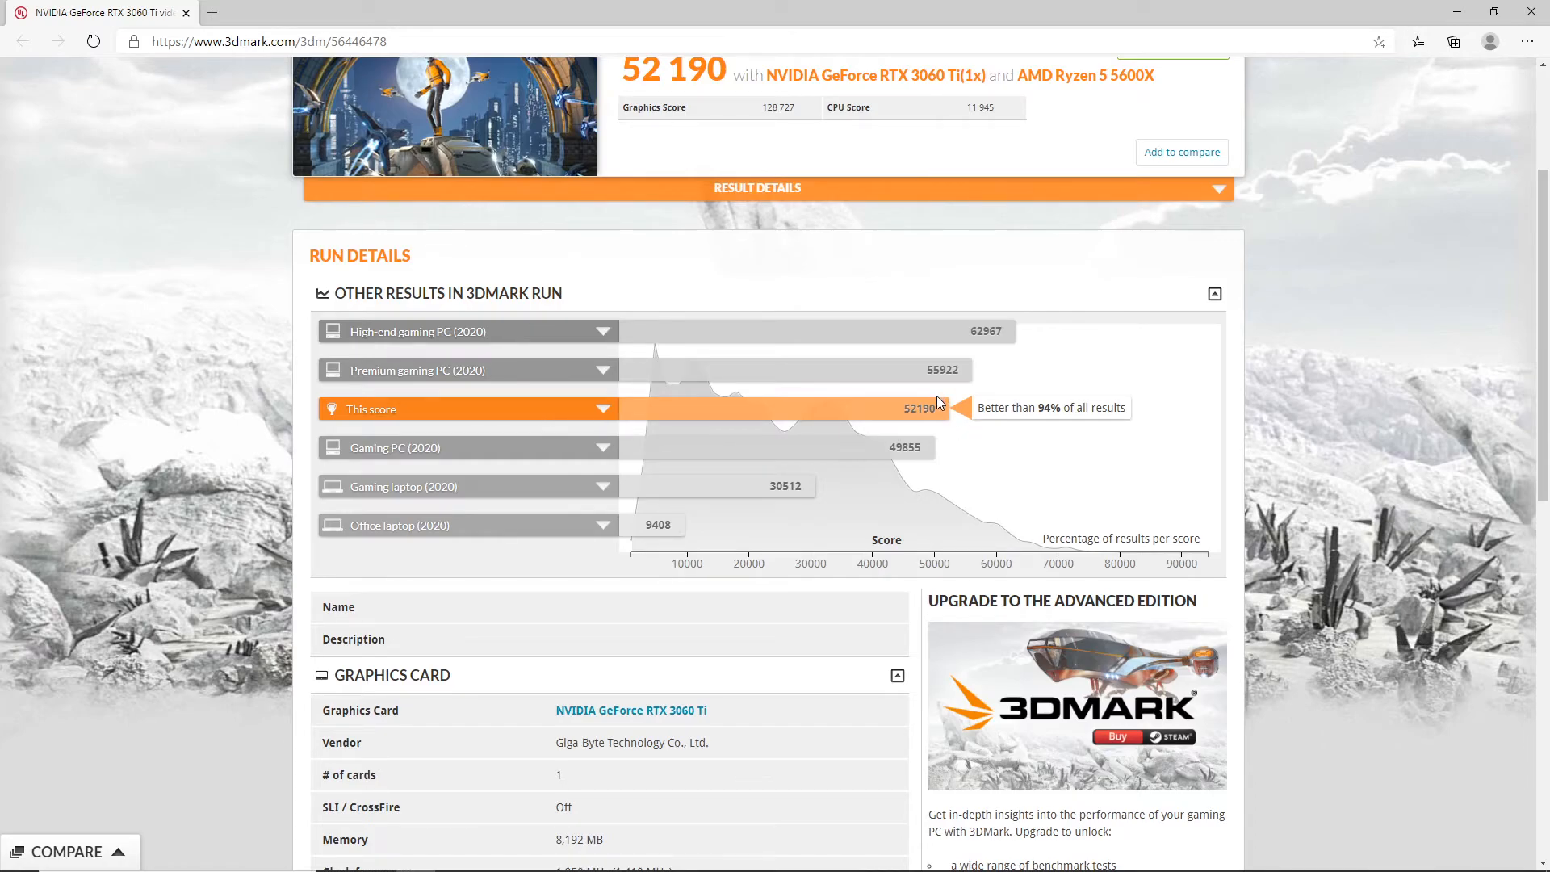
click(599, 447)
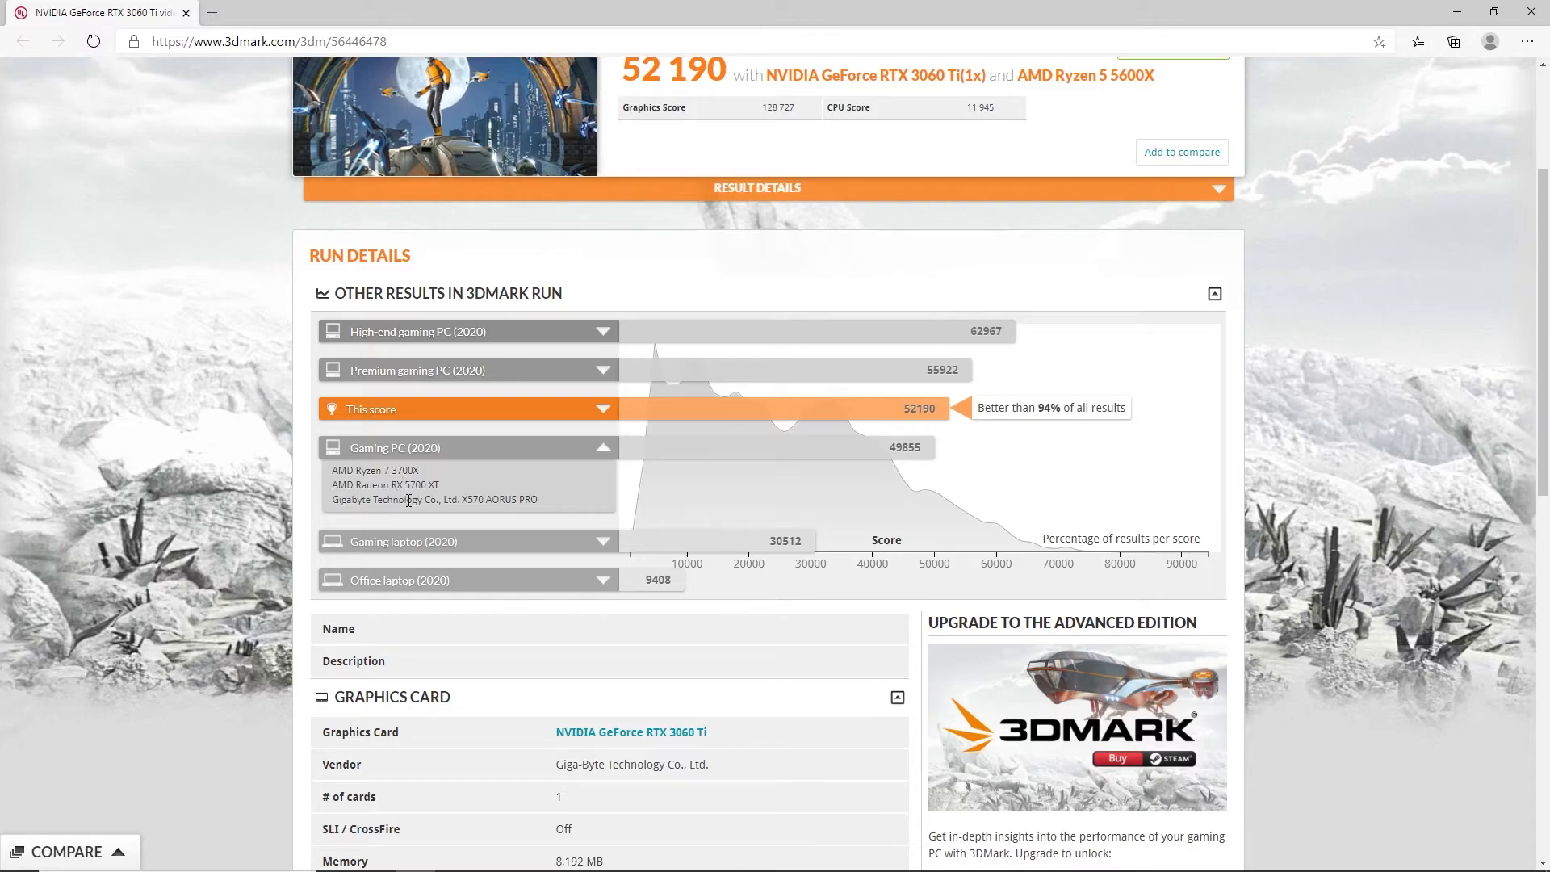
mouse_move(415, 534)
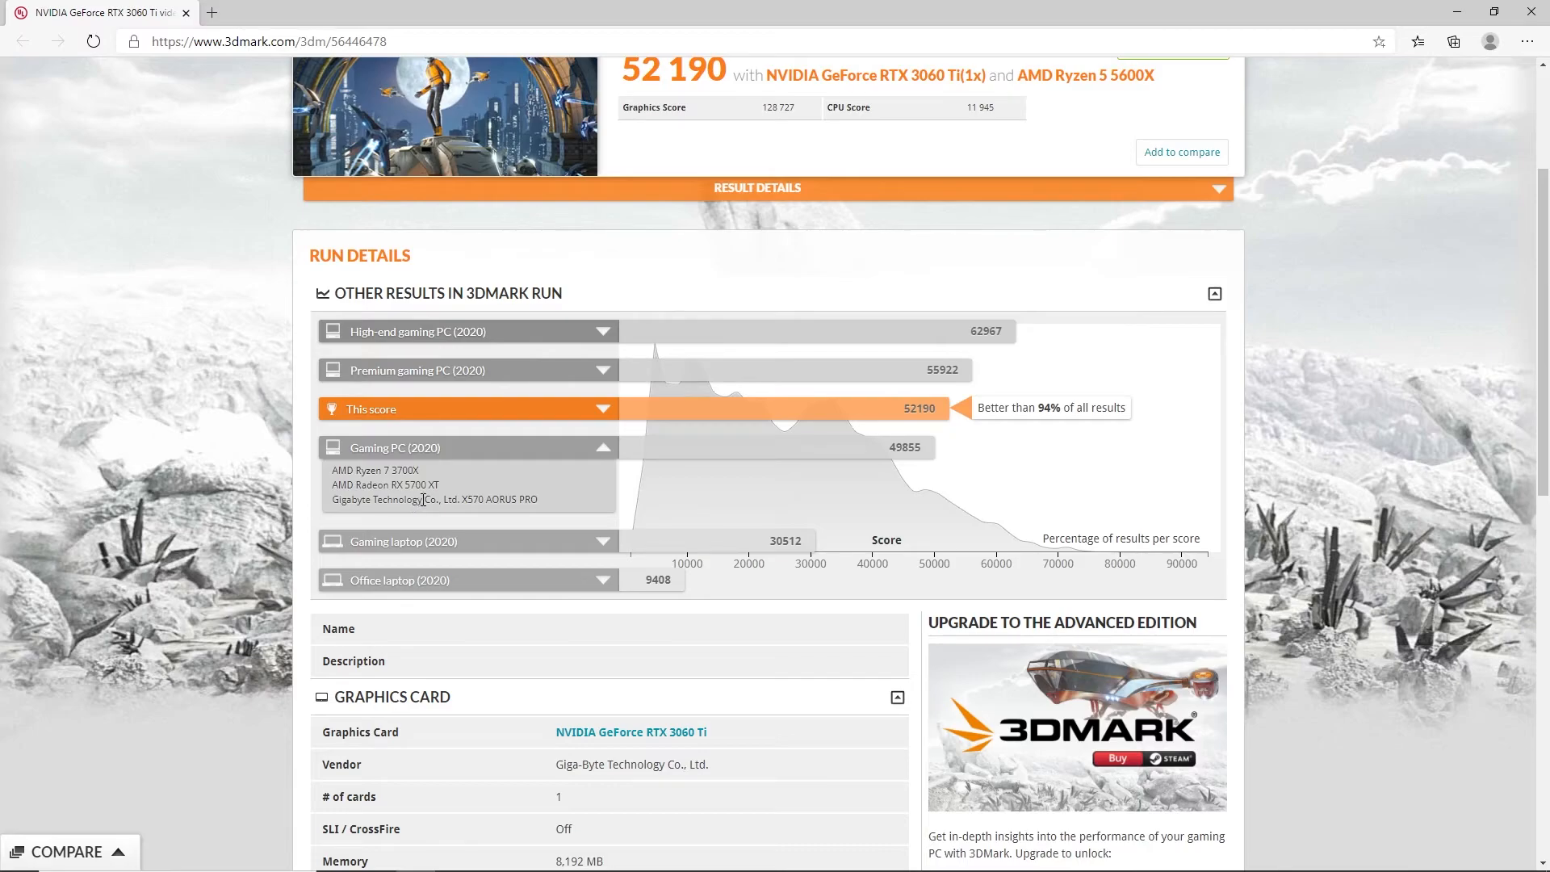
mouse_move(603, 372)
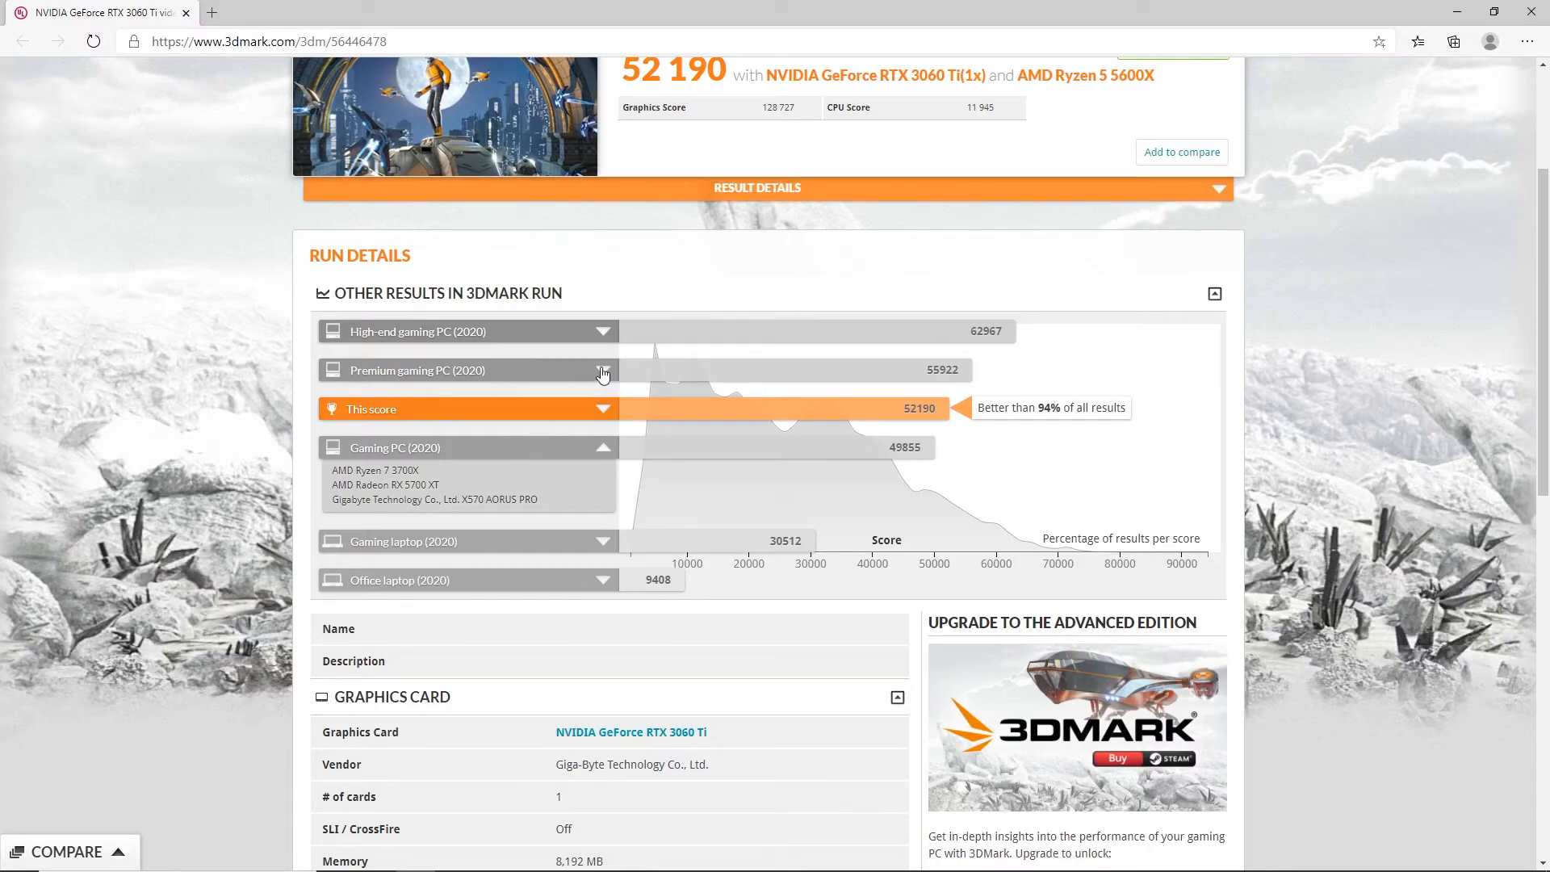
click(604, 371)
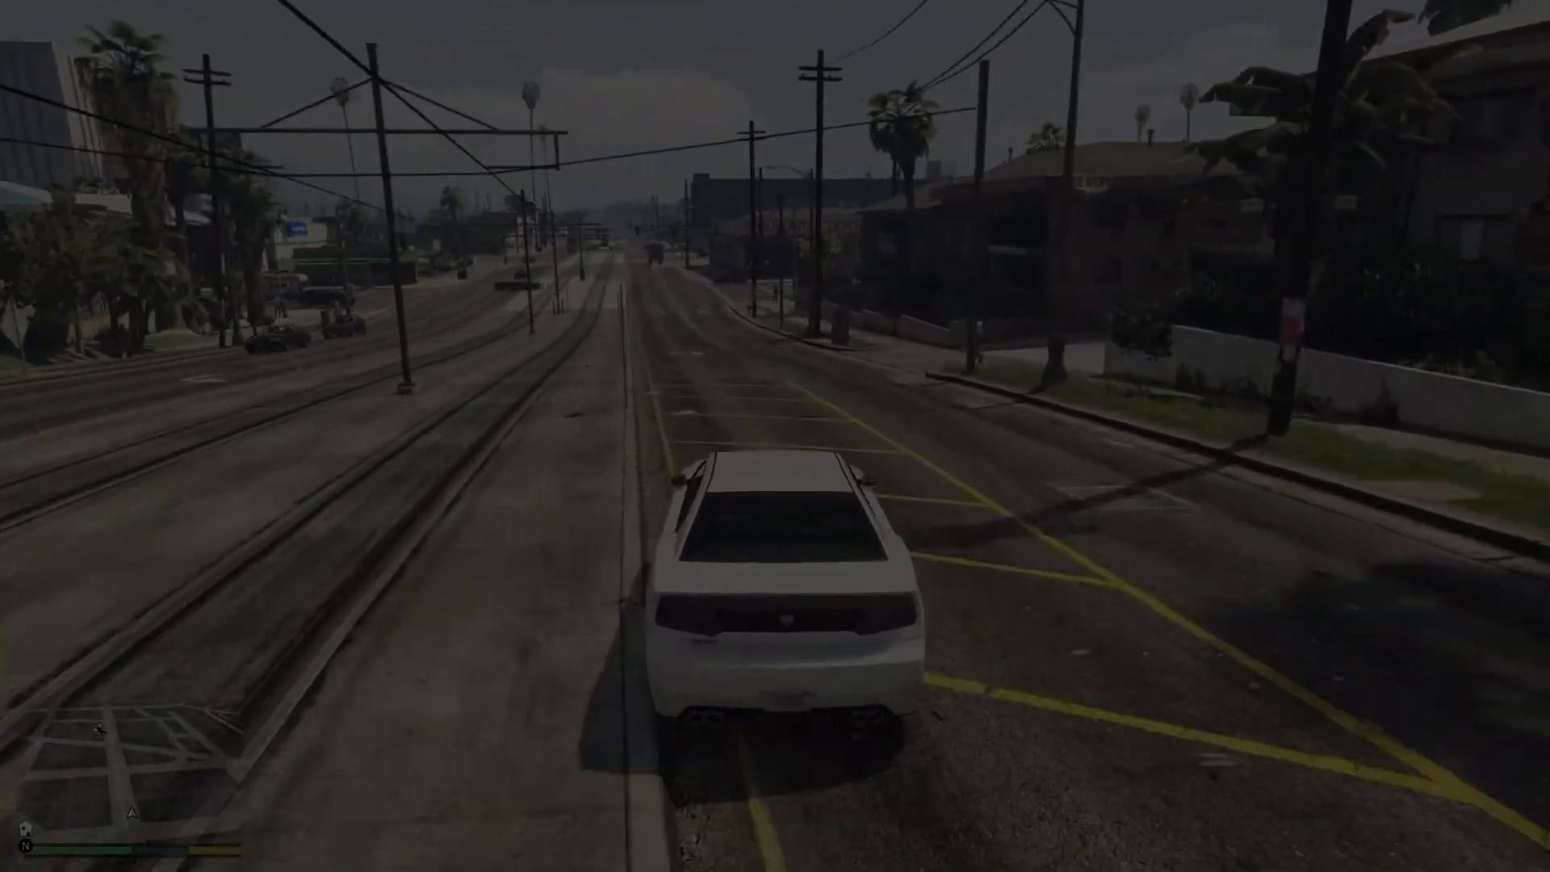
key(w)
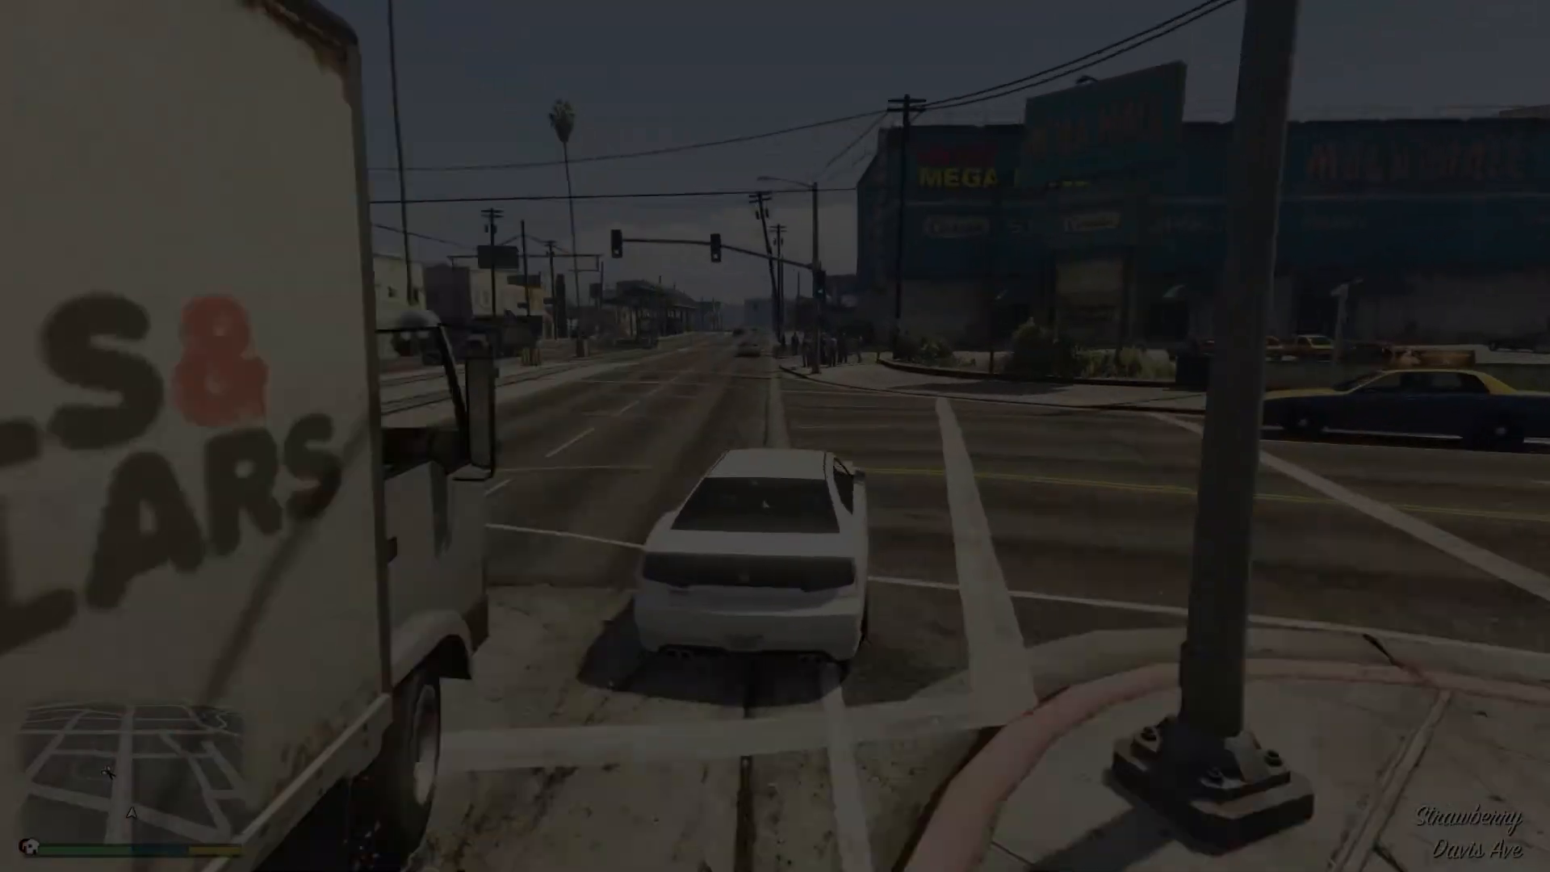
key(w)
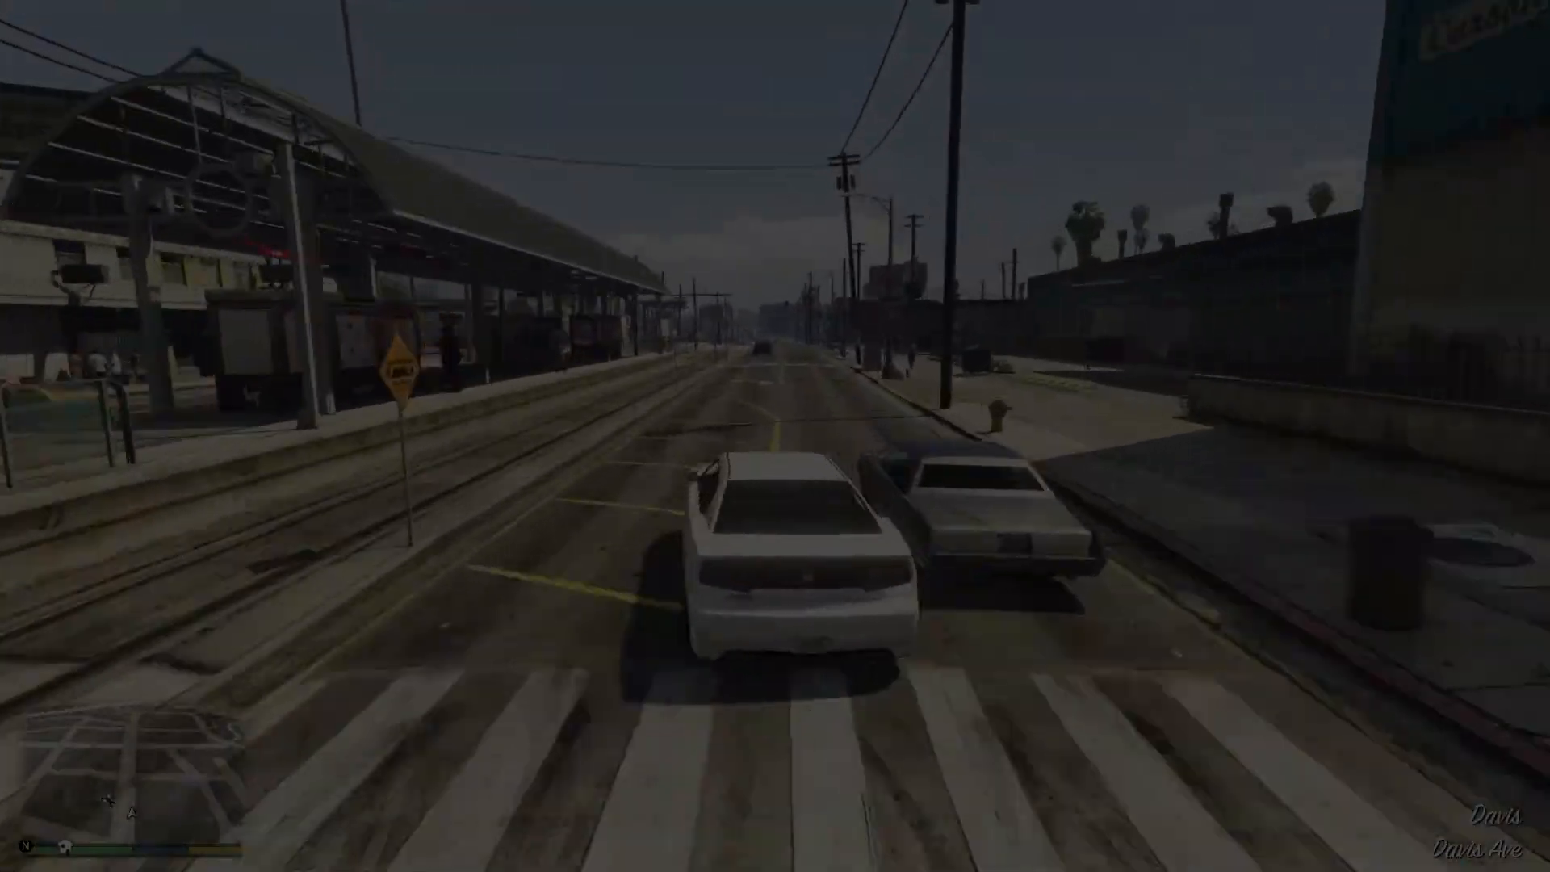
key(w)
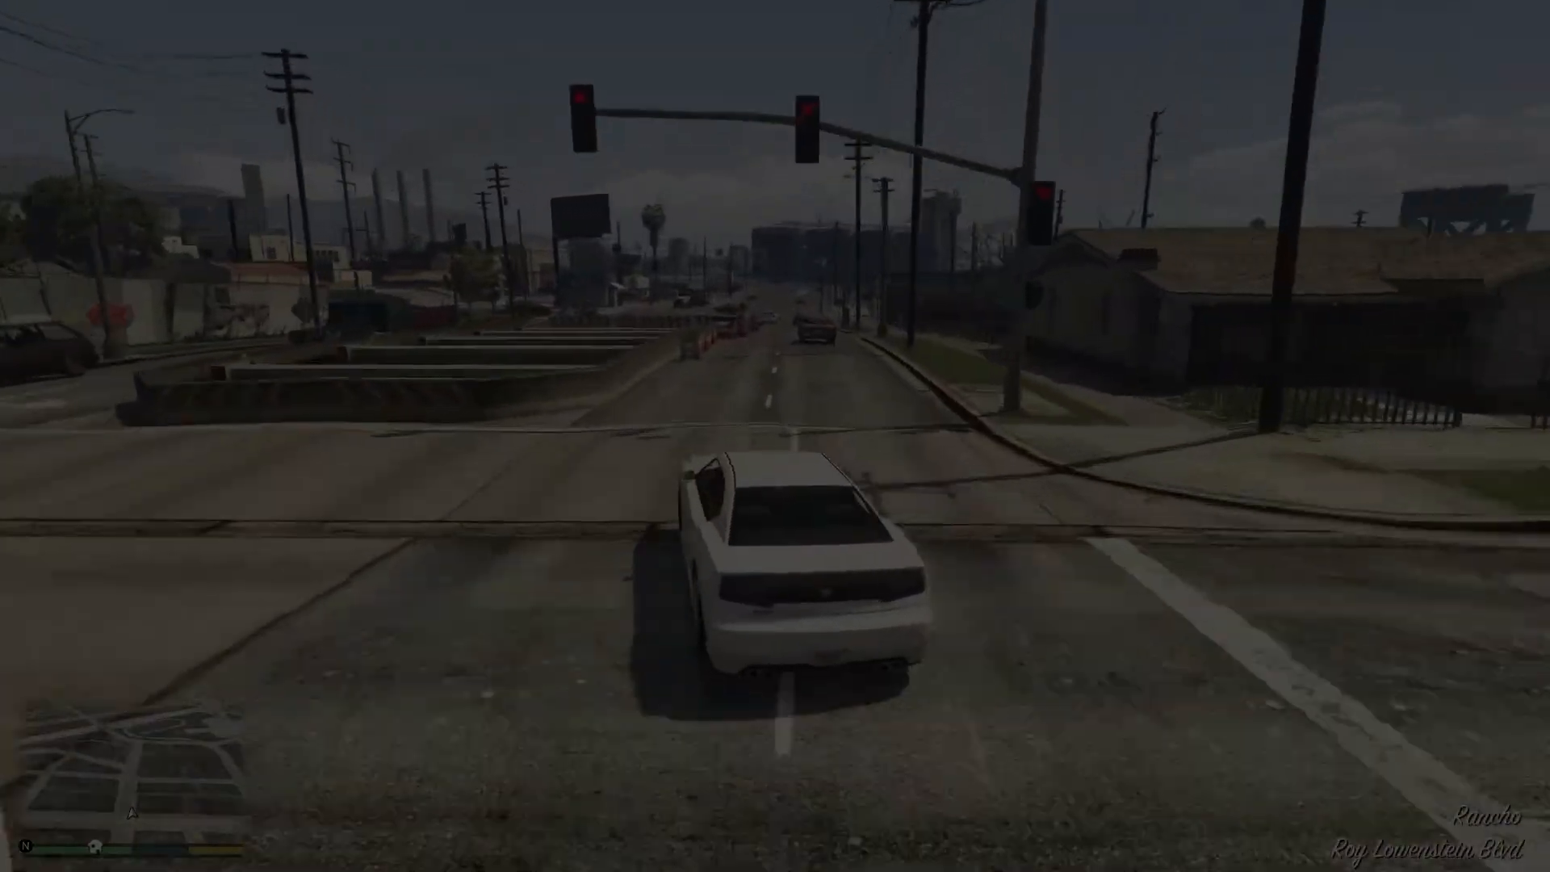
key(w)
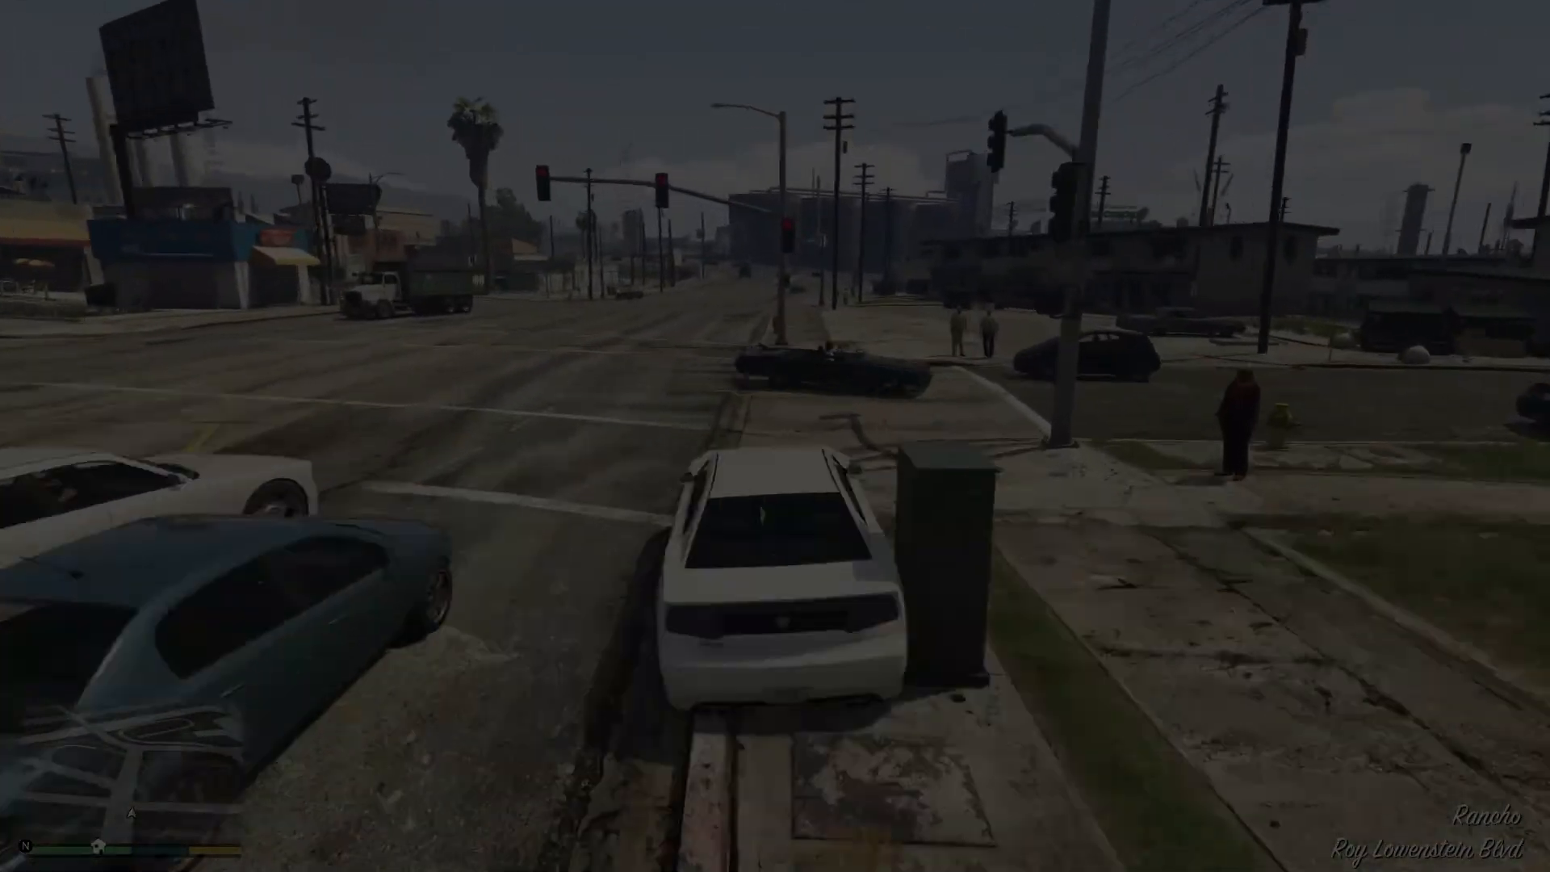